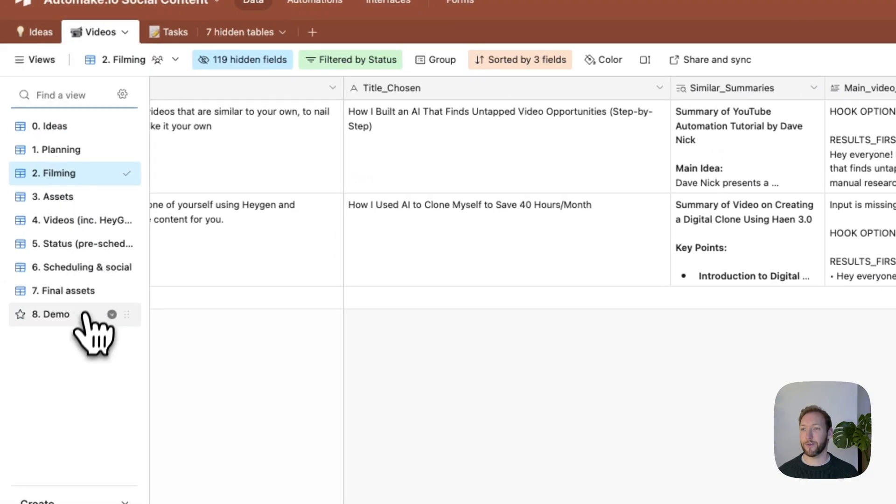
Show the '8. Demo' view of the Videos table with the Ready AI video clone idea
click(59, 314)
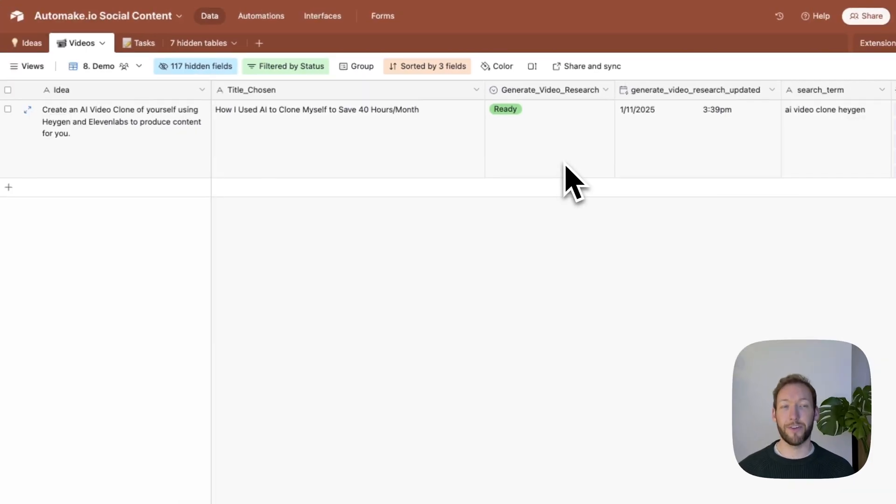
mouse_move(437, 172)
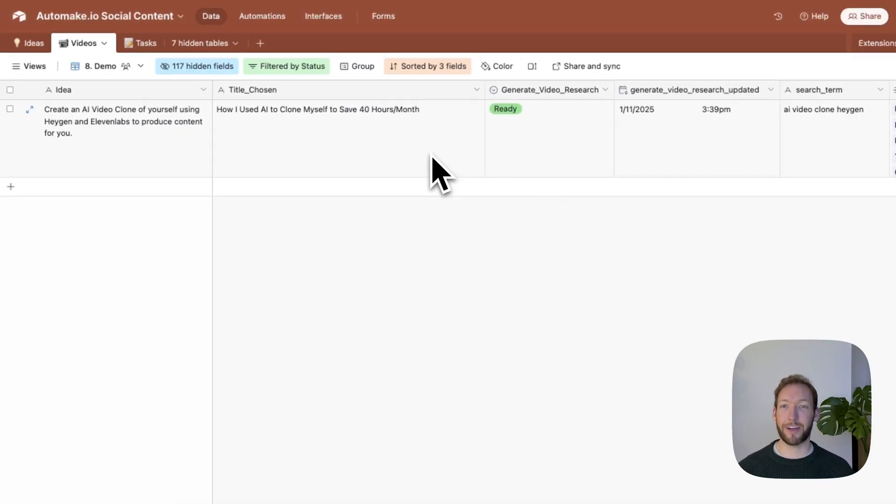
mouse_move(394, 169)
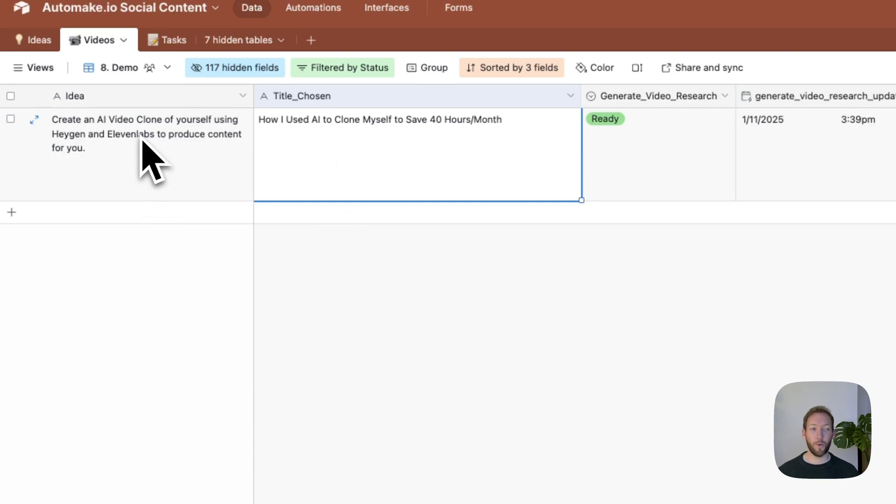
mouse_move(171, 177)
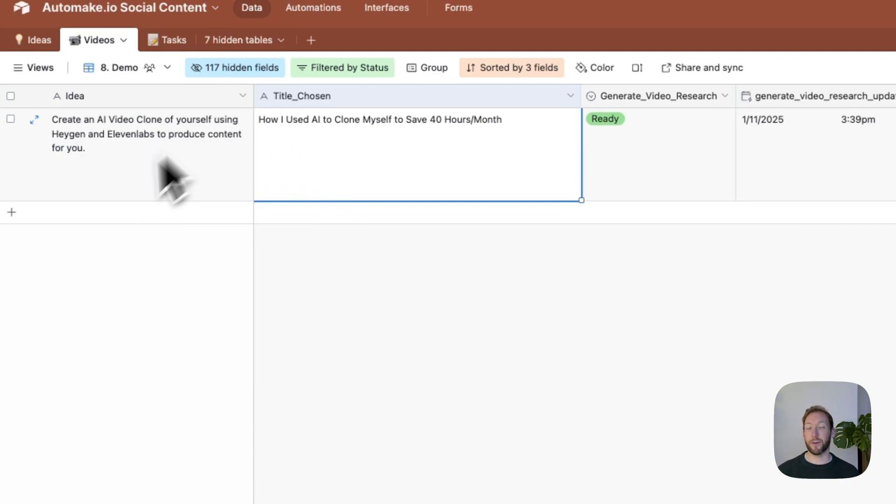
mouse_move(246, 183)
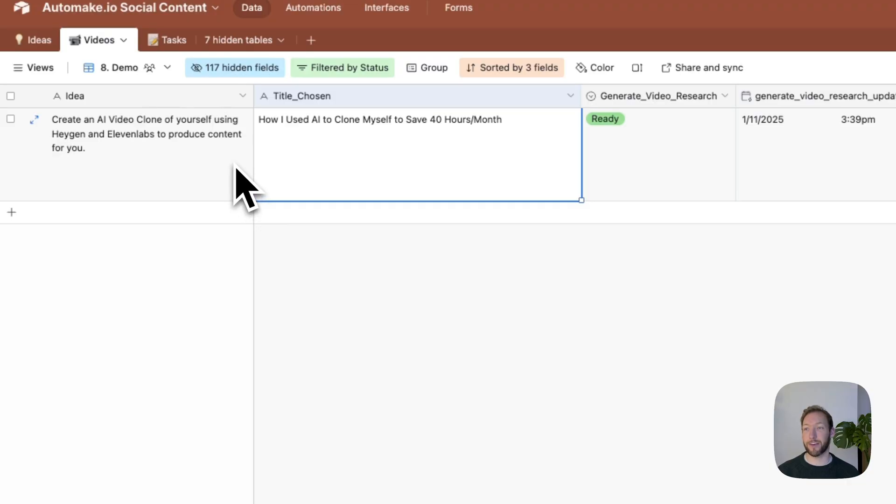
mouse_move(149, 172)
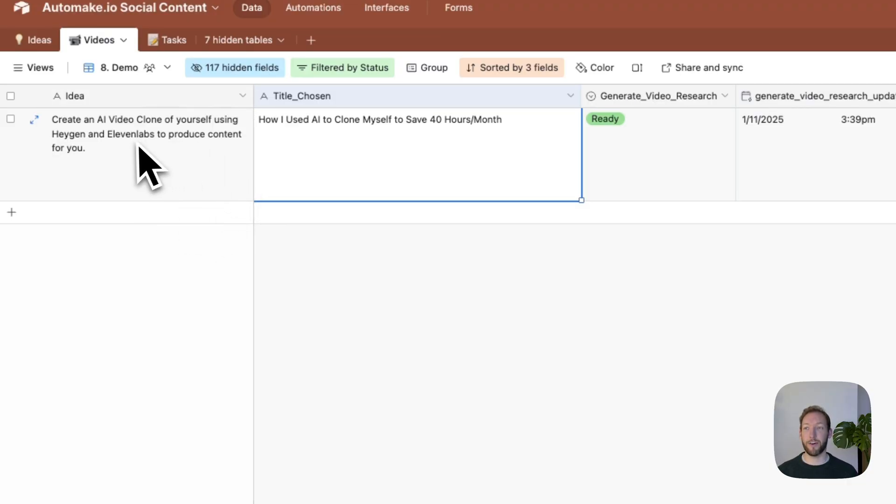
mouse_move(189, 159)
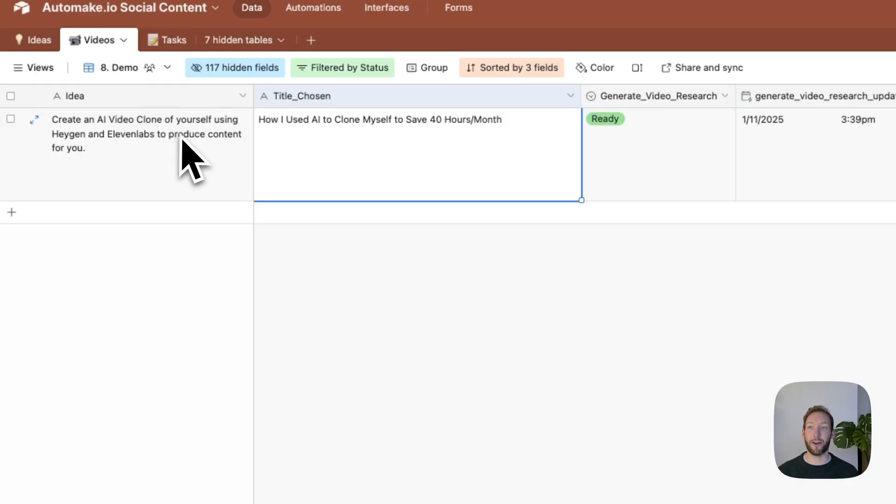
mouse_move(99, 172)
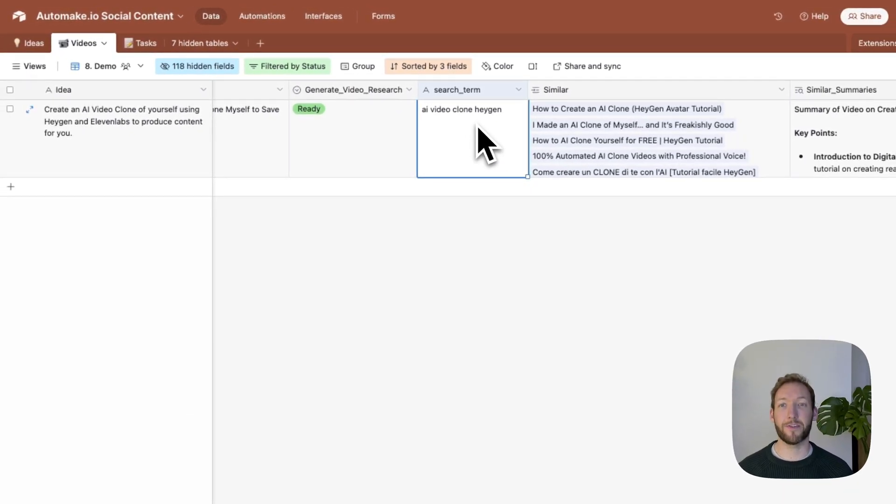
mouse_move(466, 137)
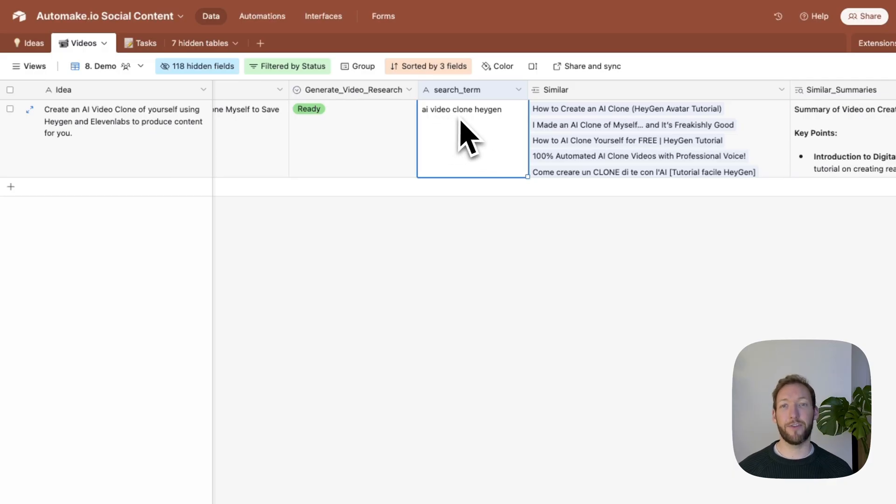
mouse_move(519, 135)
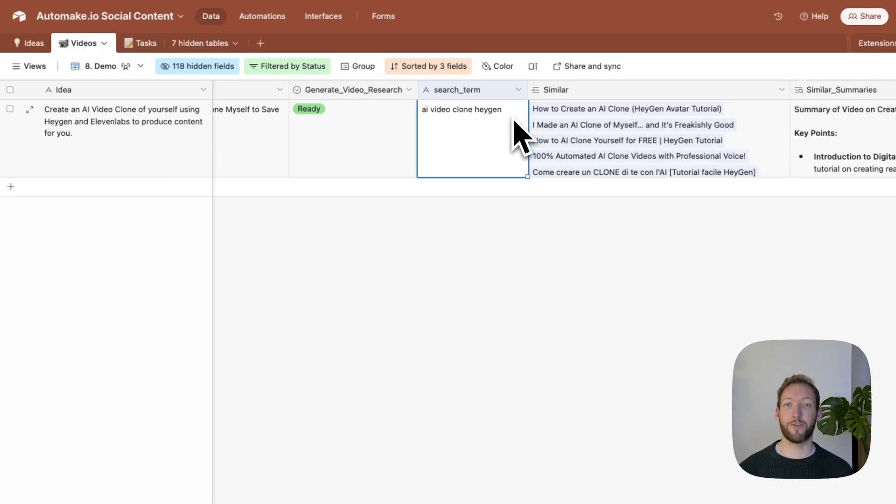
Bring the search_term, Similar and Similar_Summaries columns of the idea into view
scroll(right, 3)
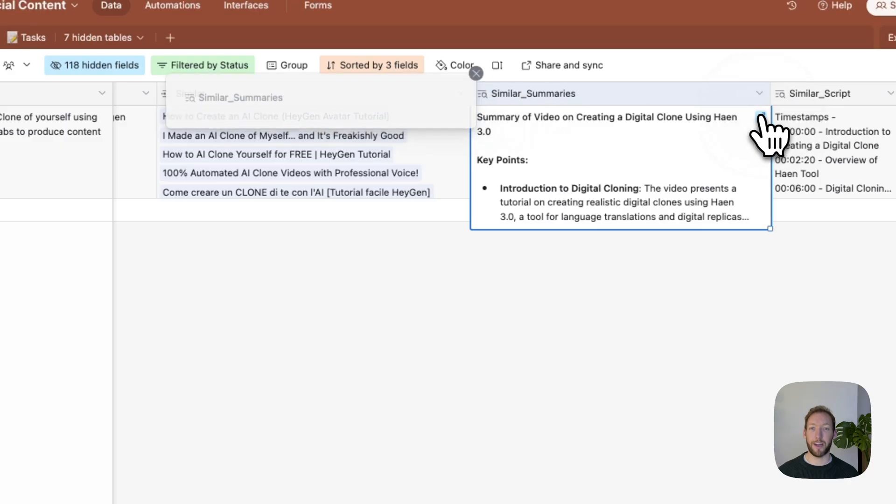
Expand the Similar_Summaries cell and read through the key points, takeaways and conclusions
click(761, 117)
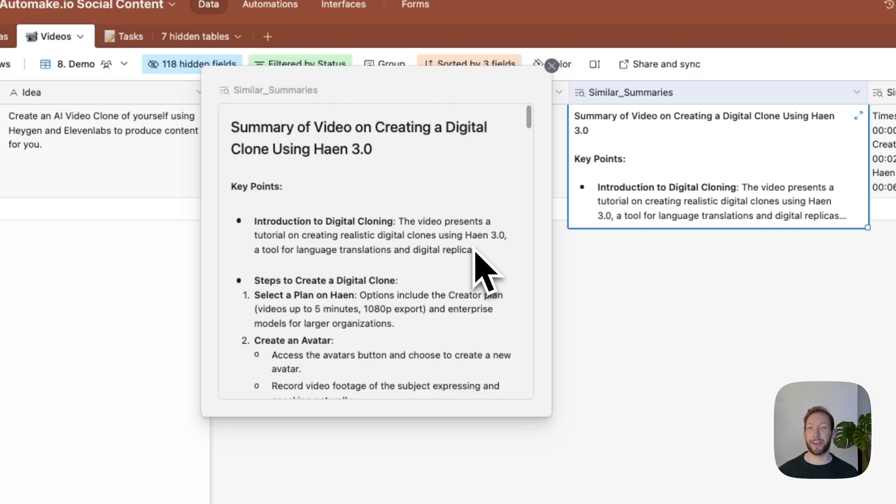
mouse_move(394, 271)
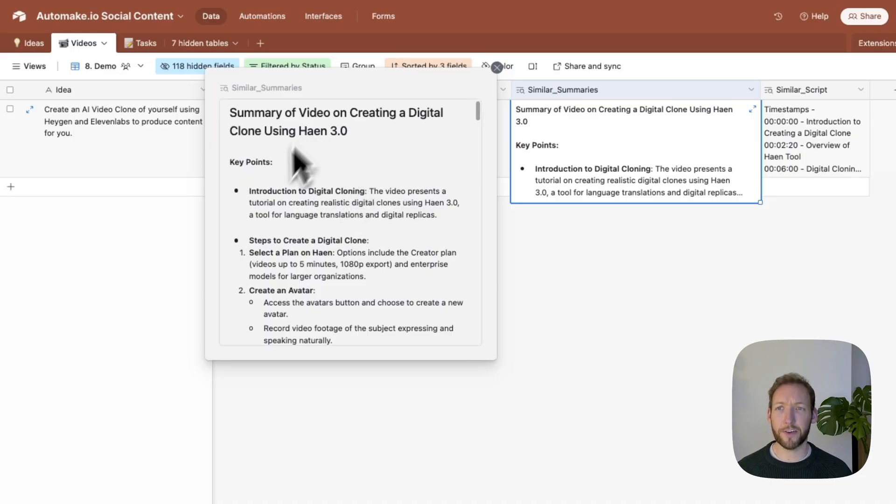
scroll(down, 3)
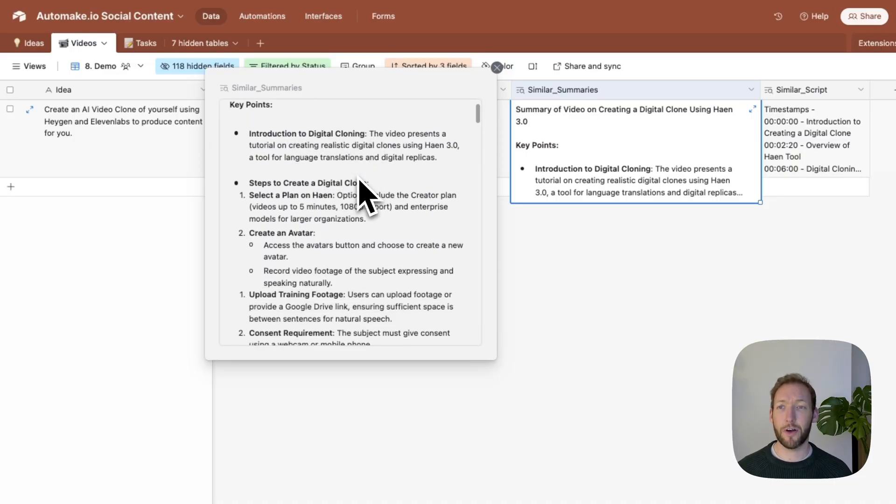
scroll(down, 3)
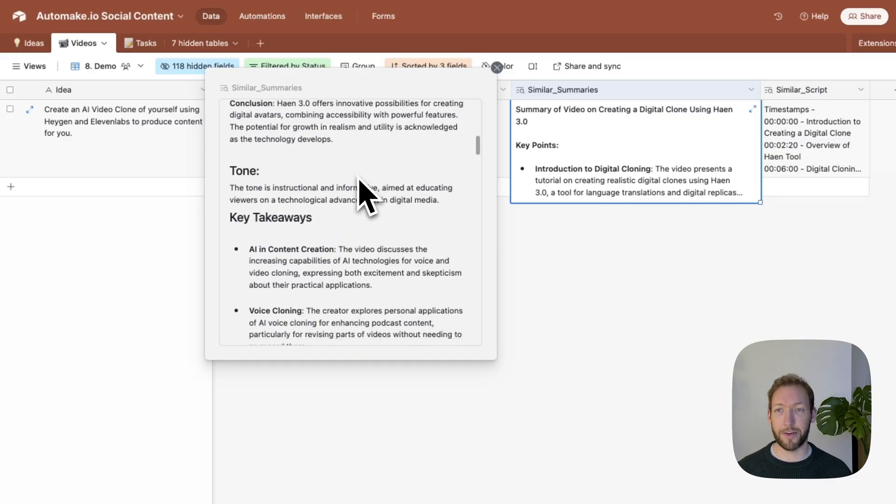
scroll(down, 3)
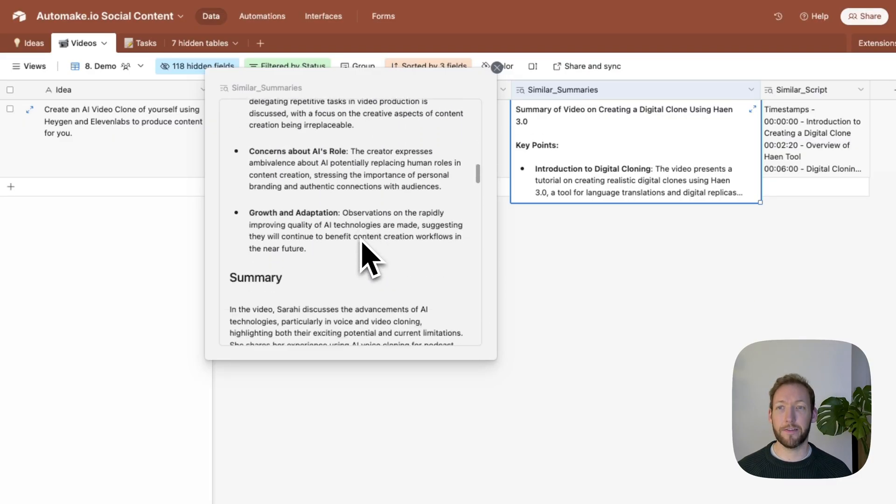
scroll(down, 3)
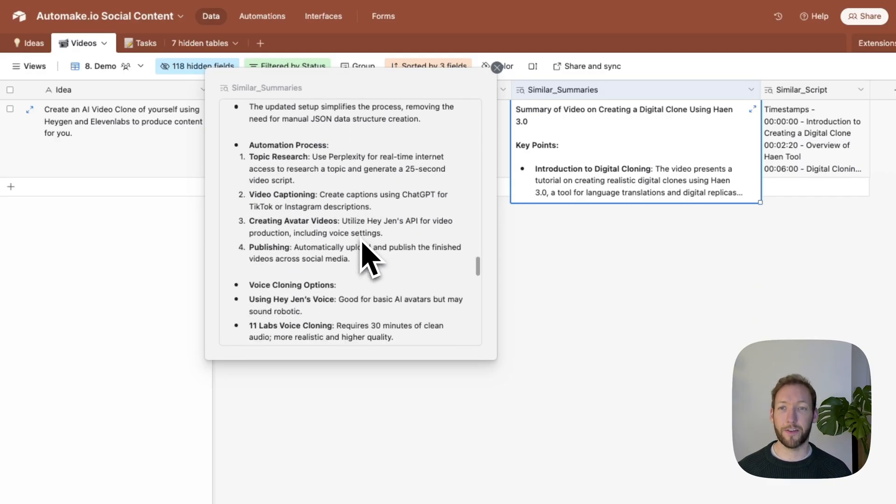
scroll(down, 3)
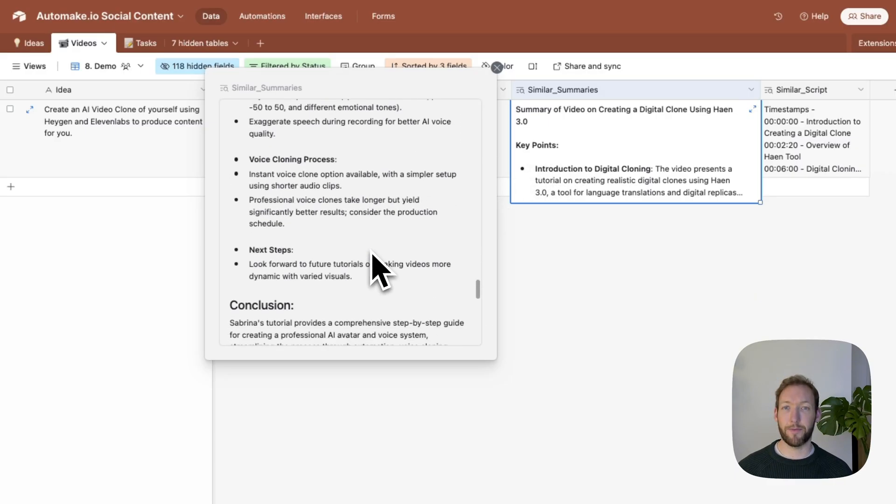
mouse_move(358, 240)
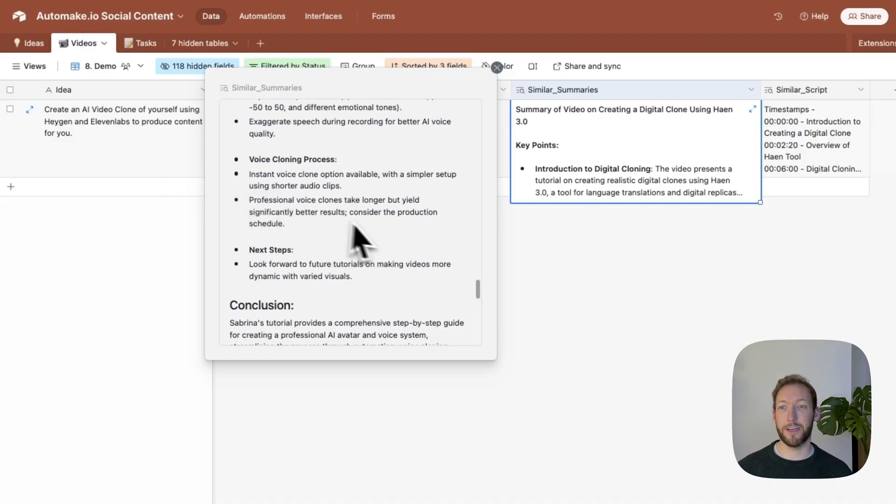
scroll(down, 3)
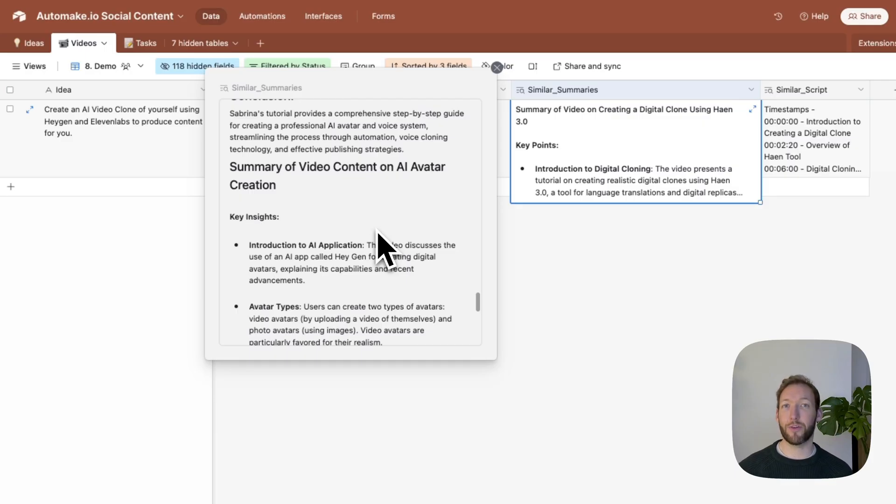
mouse_move(595, 172)
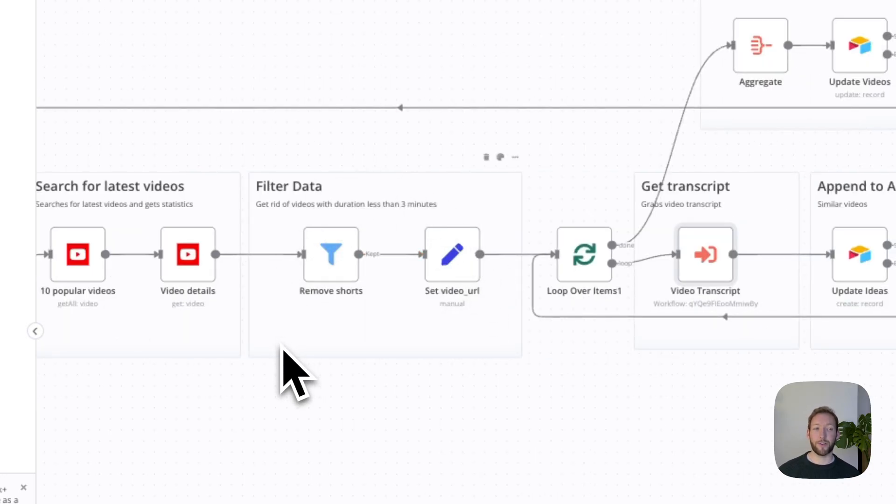
mouse_move(452, 254)
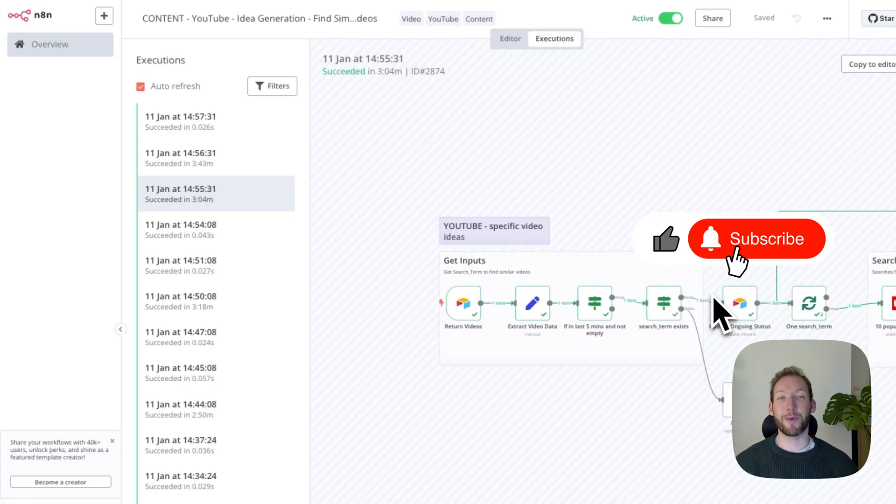
click(757, 239)
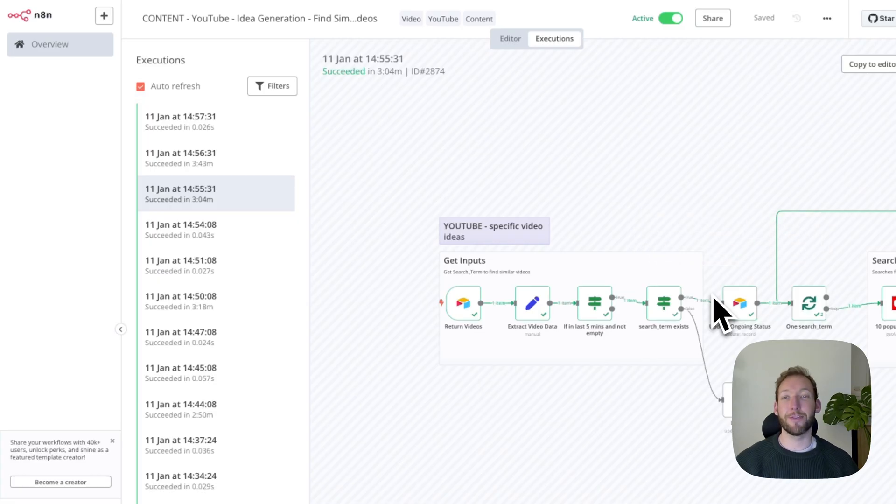
mouse_move(600, 183)
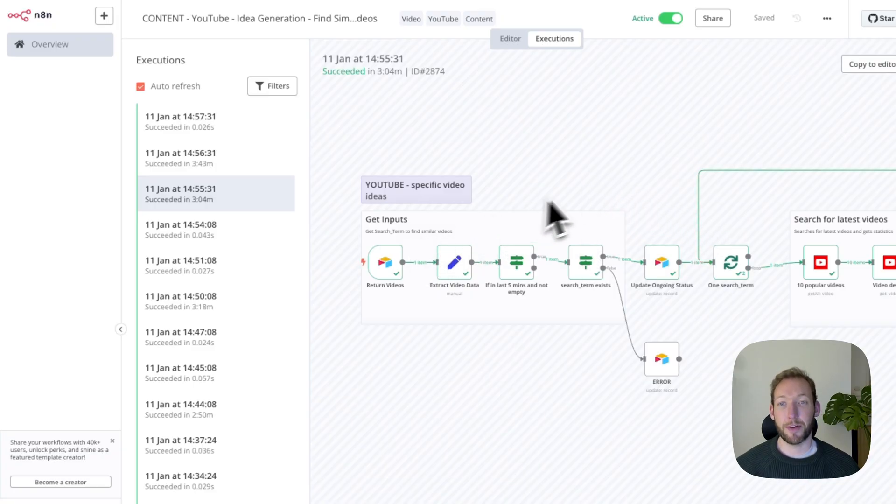
mouse_move(590, 206)
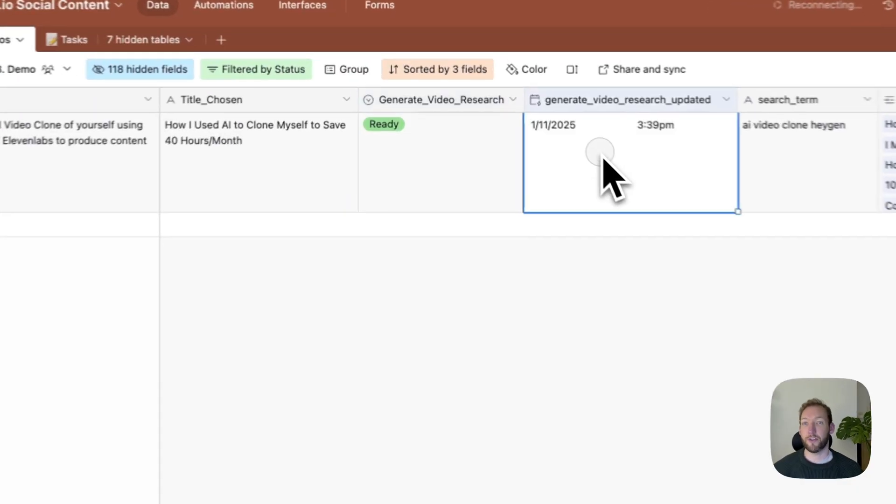
scroll(right, 3)
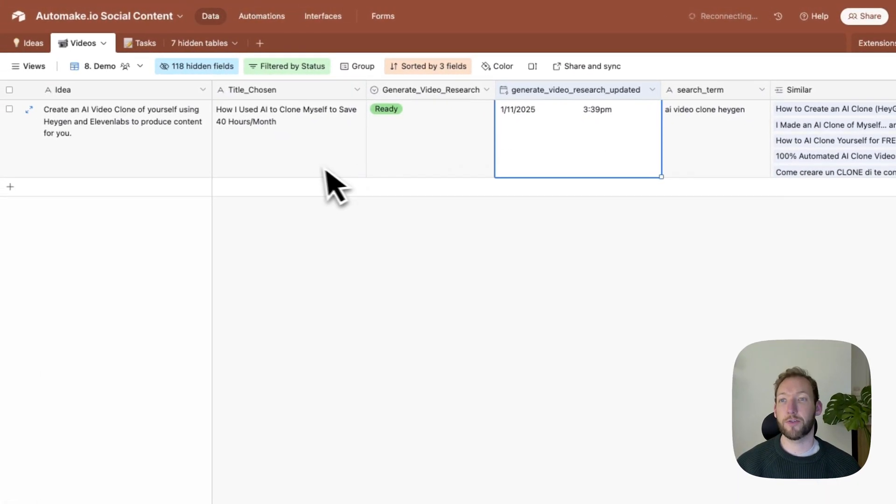
mouse_move(383, 151)
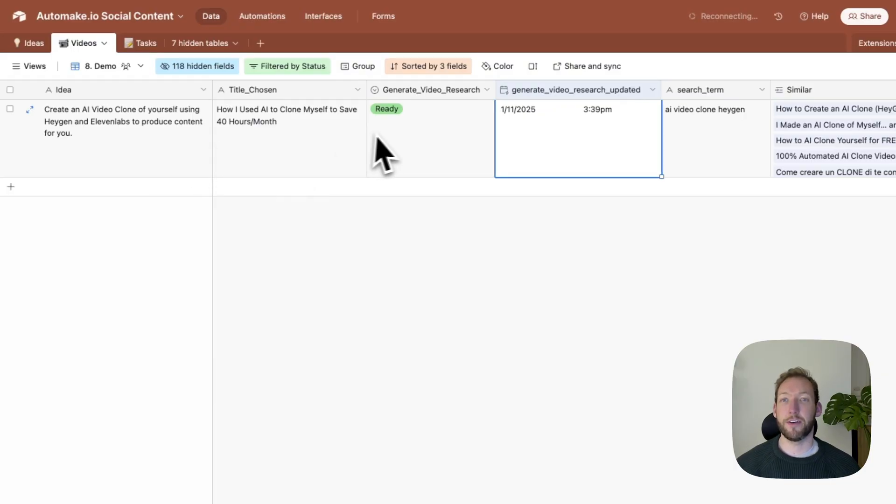
mouse_move(714, 138)
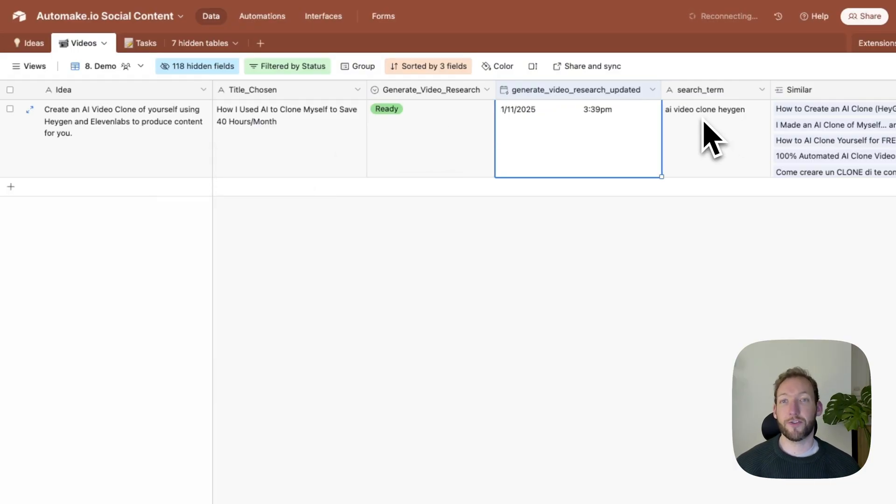
mouse_move(595, 142)
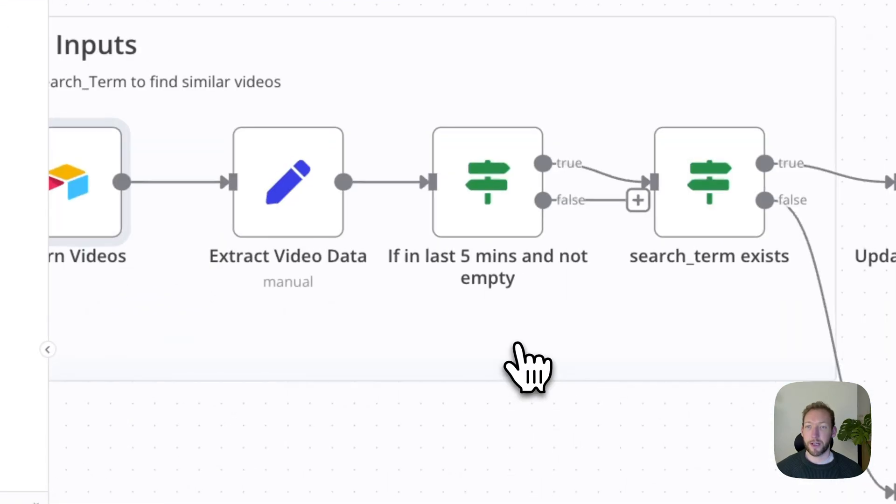
Show the parameters of the ERROR Airtable node that flags a missing search term
double_click(287, 182)
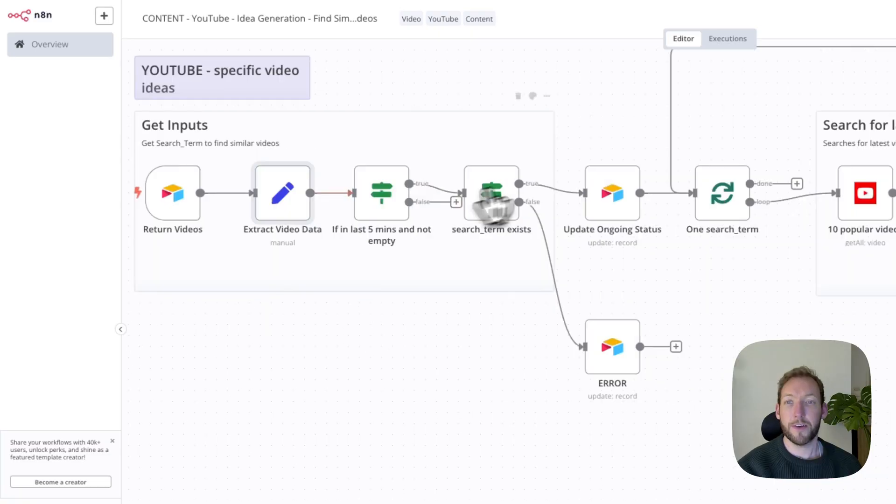
mouse_move(449, 309)
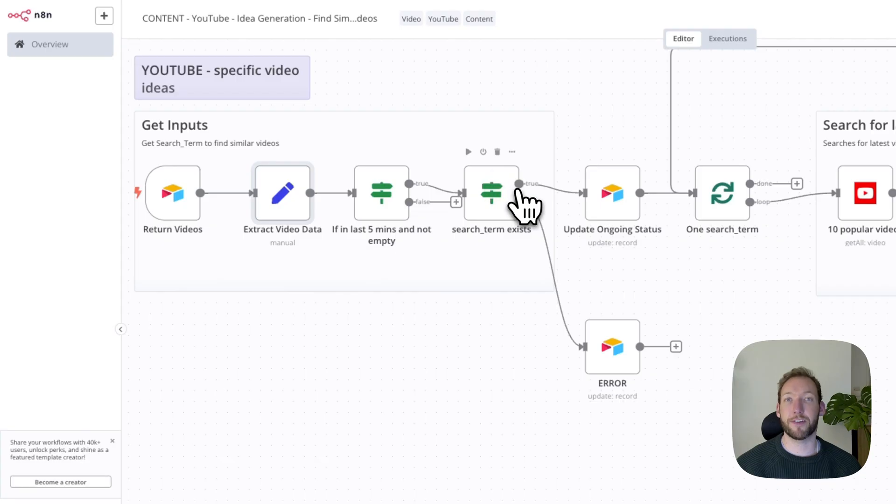
mouse_move(572, 228)
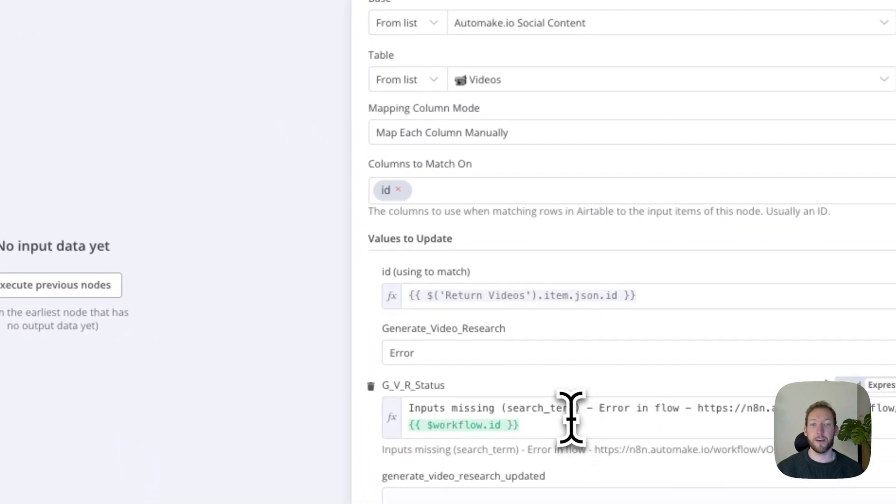
Close the ERROR node settings and return to the Airtable Videos table
click(514, 407)
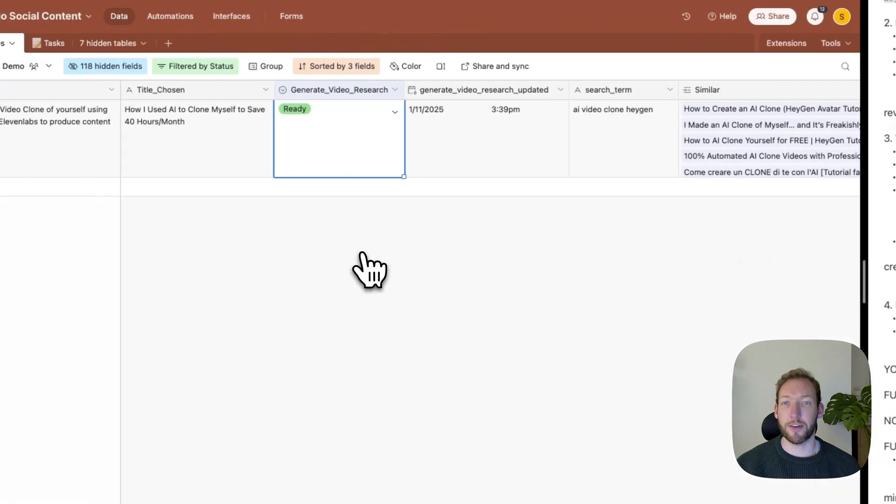
click(339, 137)
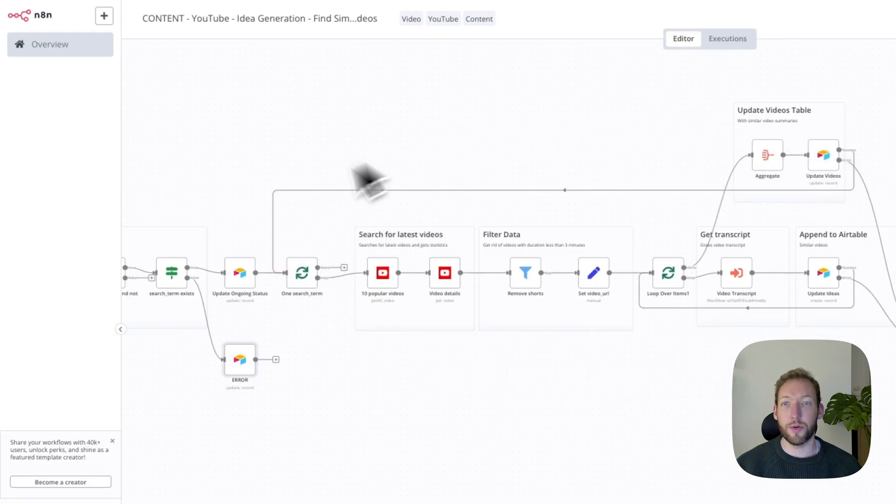
mouse_move(463, 406)
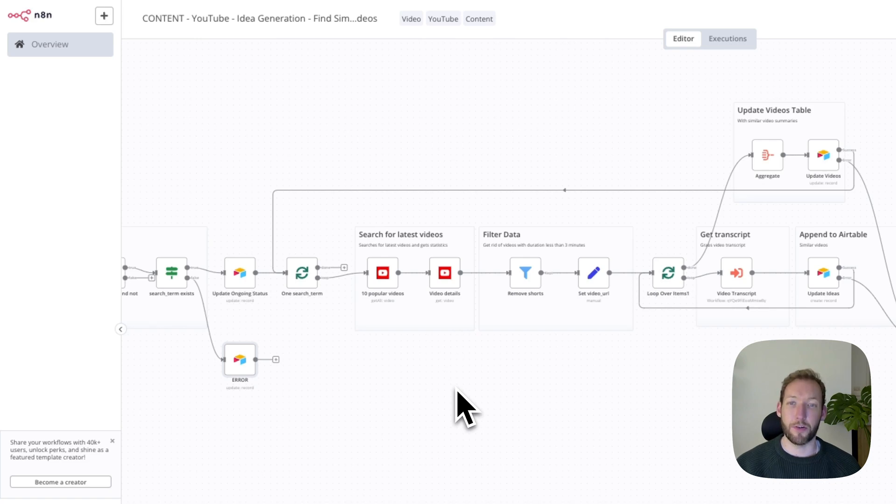
mouse_move(302, 274)
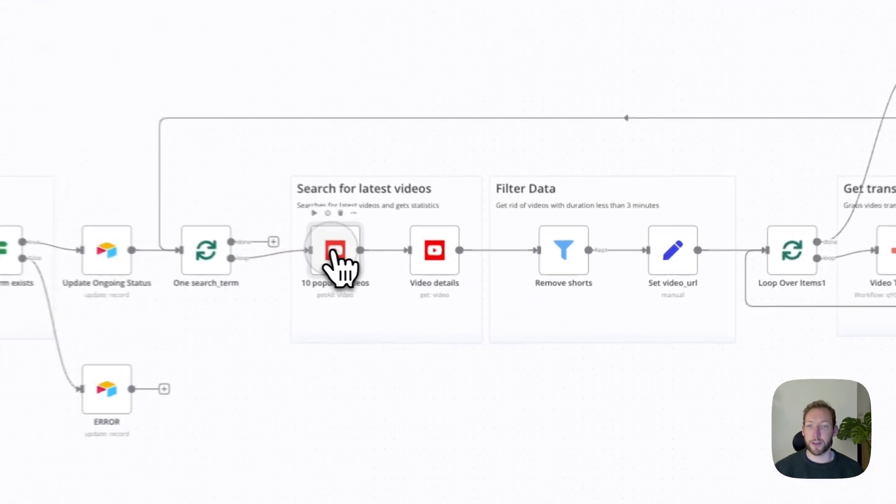
Review the 10 popular videos YouTube search's Published After and Query settings
double_click(335, 250)
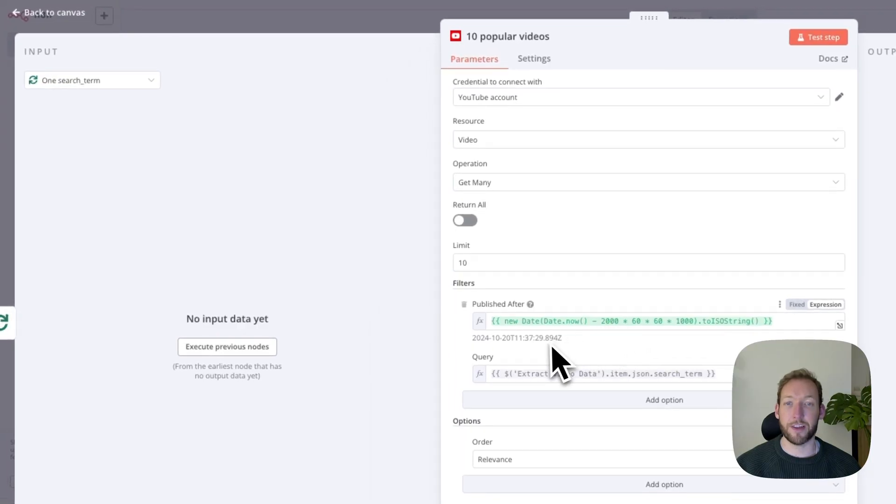
click(227, 346)
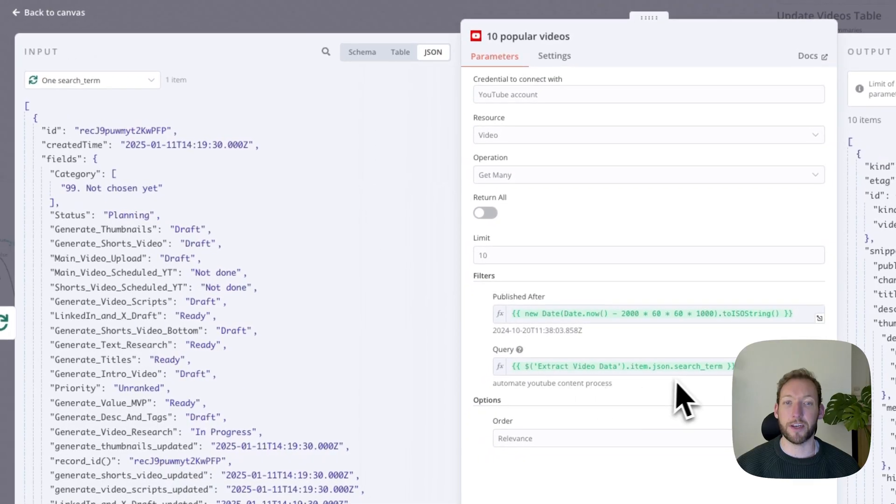
mouse_move(557, 388)
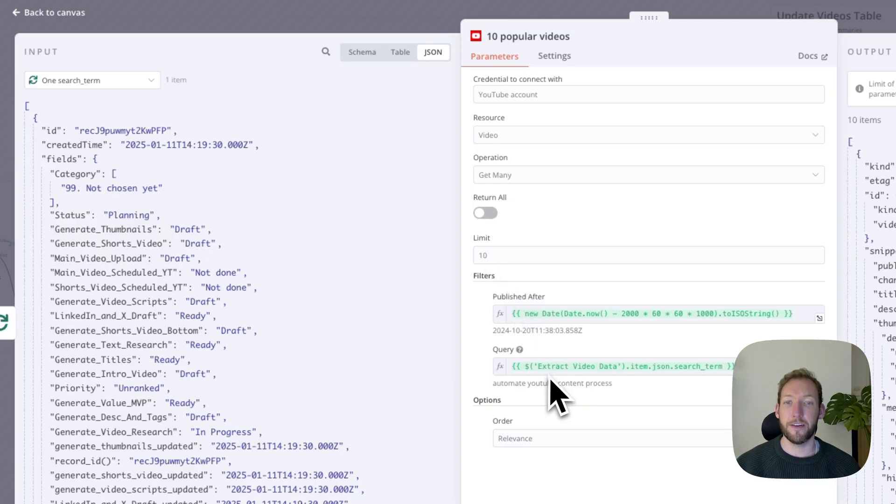
mouse_move(520, 446)
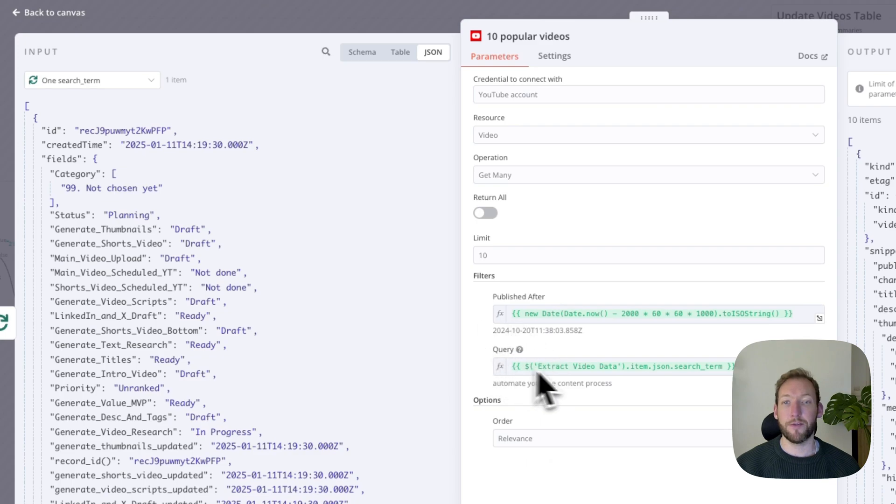
mouse_move(575, 389)
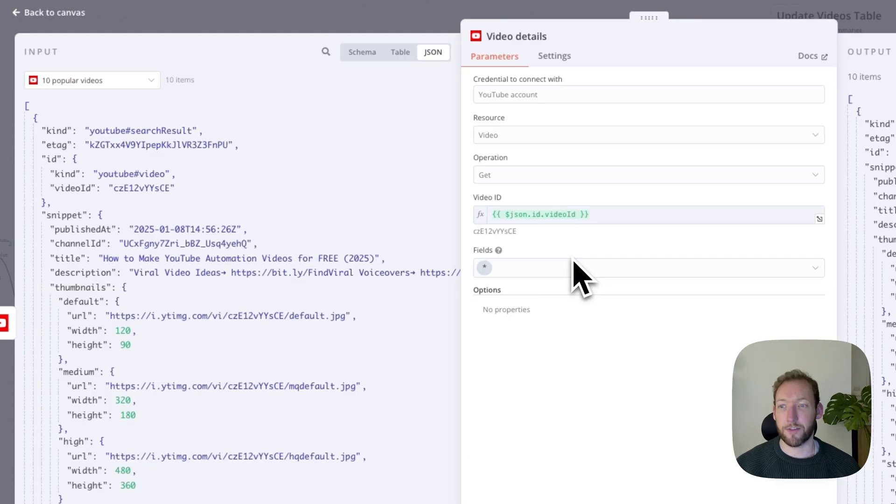
mouse_move(508, 294)
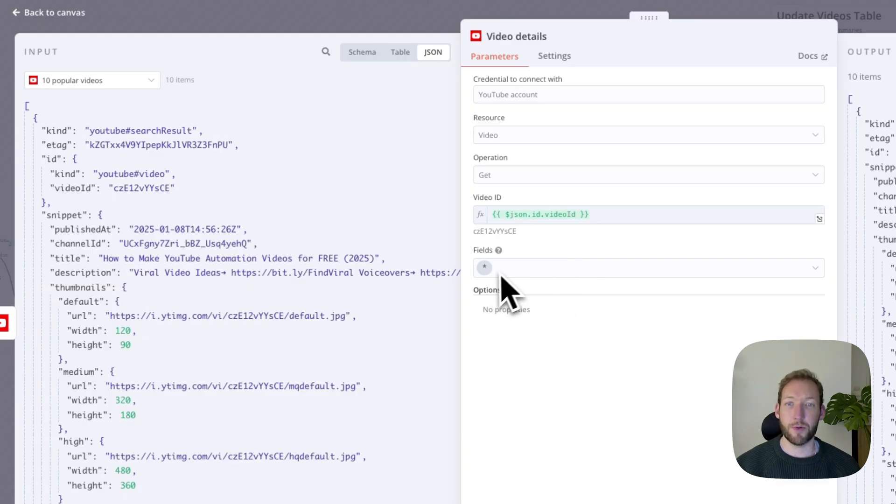
mouse_move(574, 286)
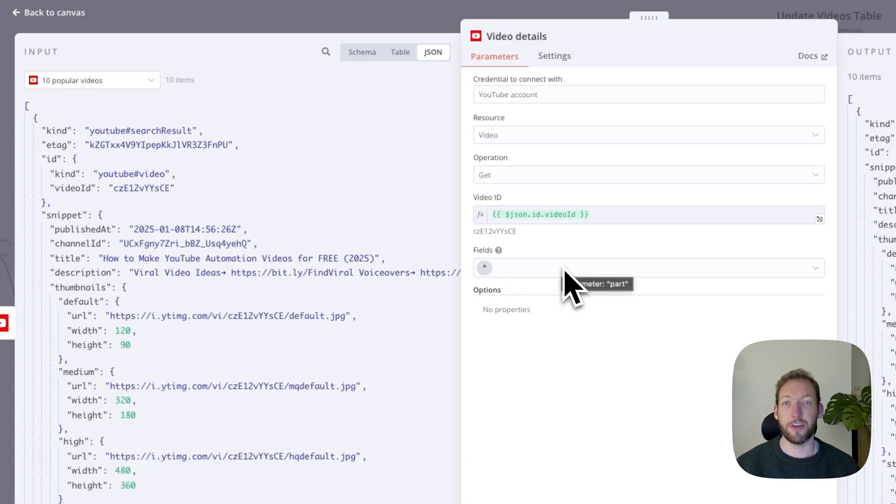
mouse_move(509, 266)
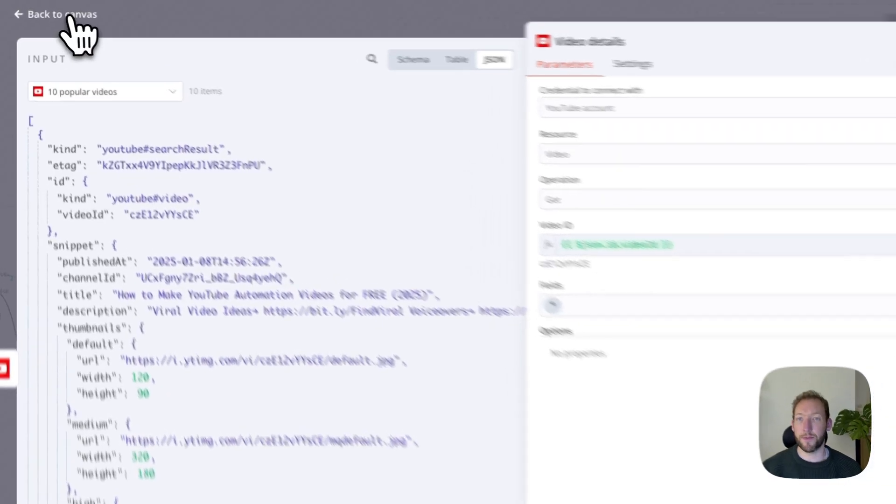
Return to the workflow canvas to review the 14:50:08 execution's short-video filter
click(54, 14)
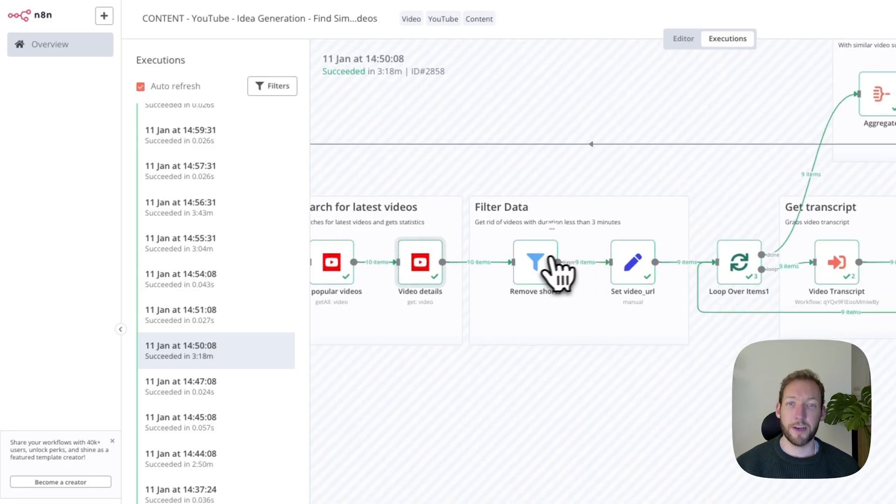
mouse_move(635, 286)
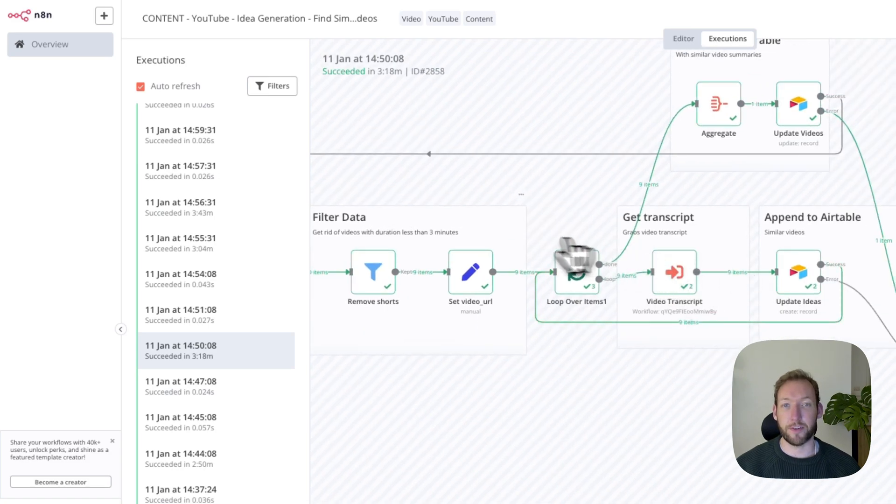
mouse_move(480, 285)
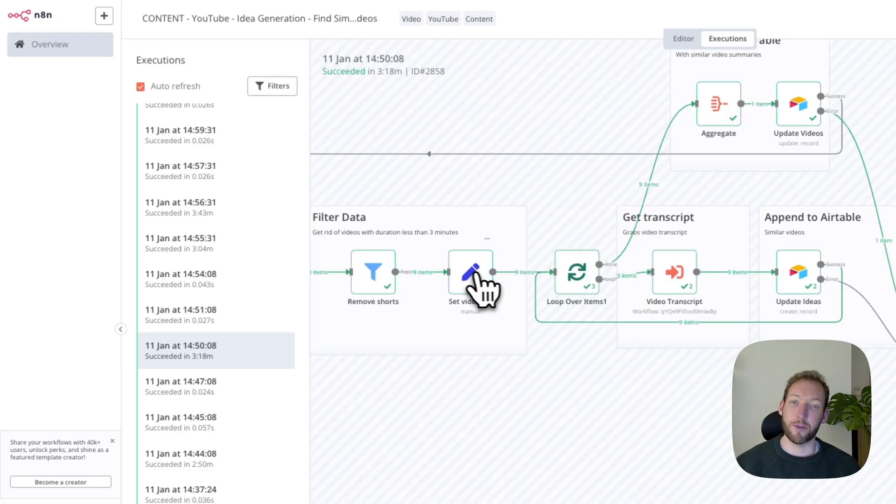
mouse_move(563, 289)
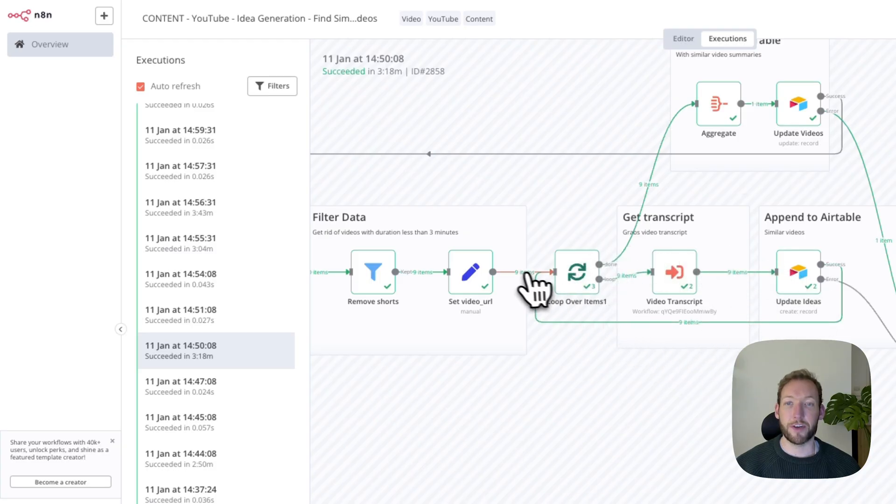
mouse_move(511, 294)
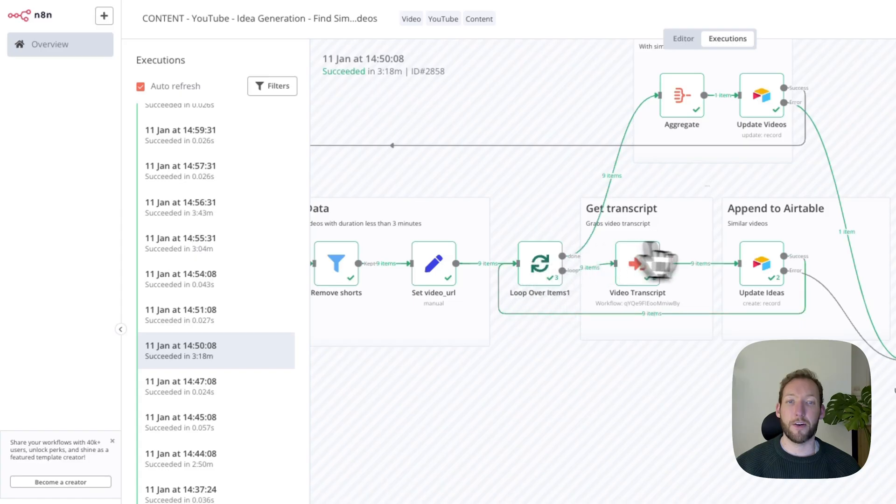
mouse_move(641, 266)
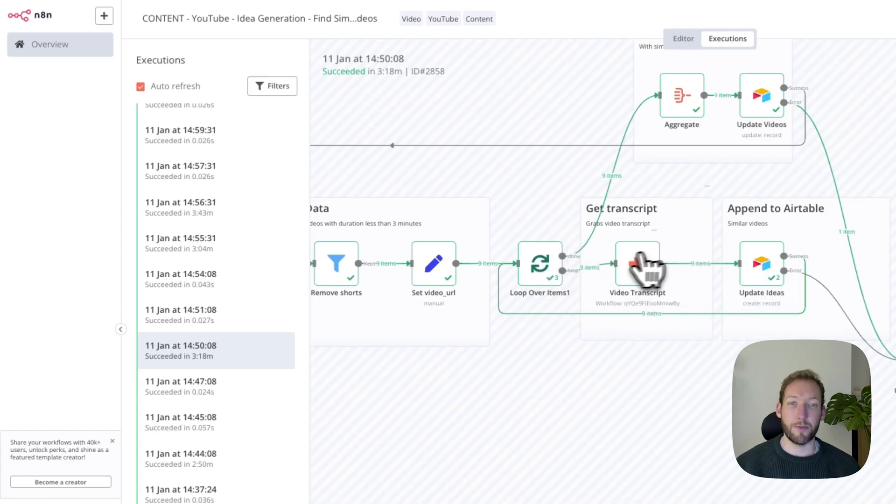
mouse_move(772, 286)
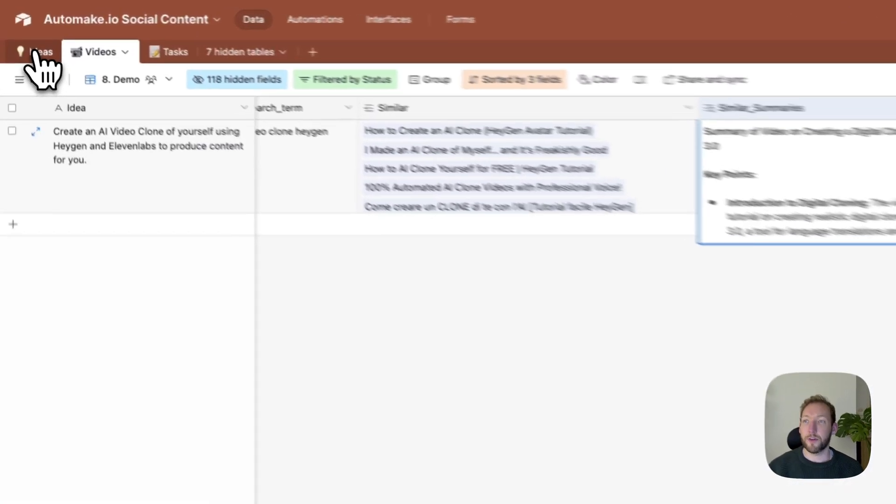
click(34, 51)
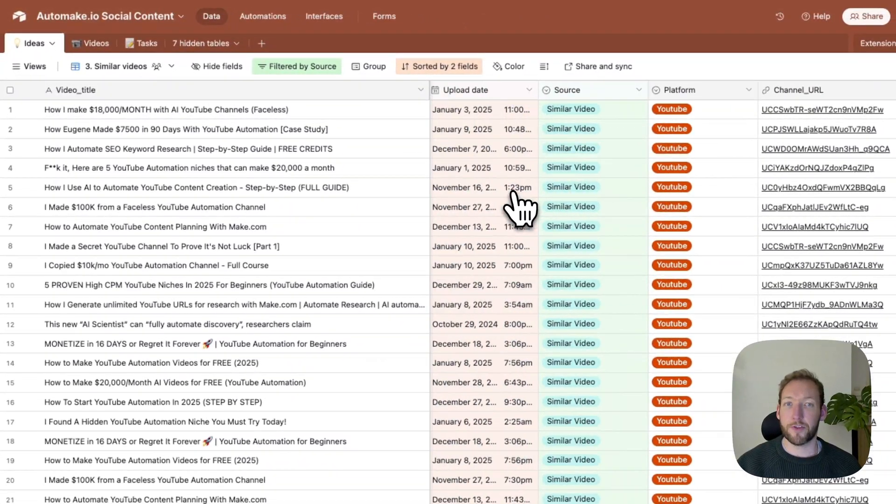
scroll(right, 3)
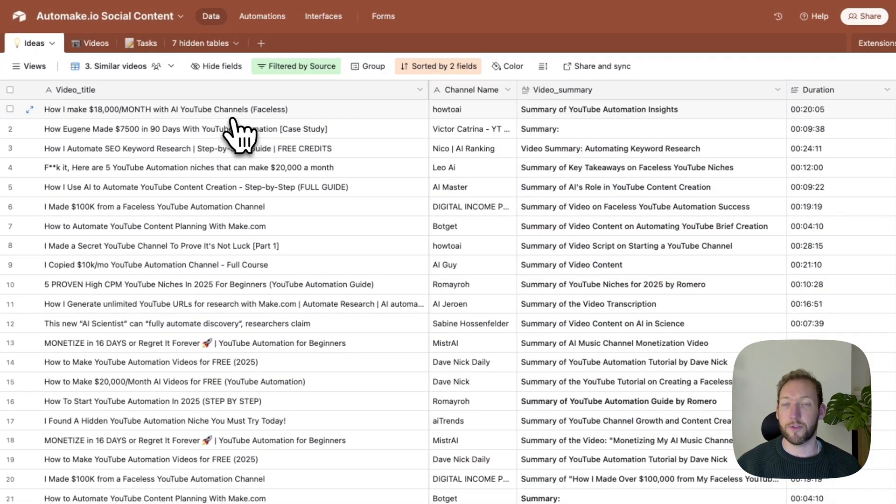
mouse_move(288, 131)
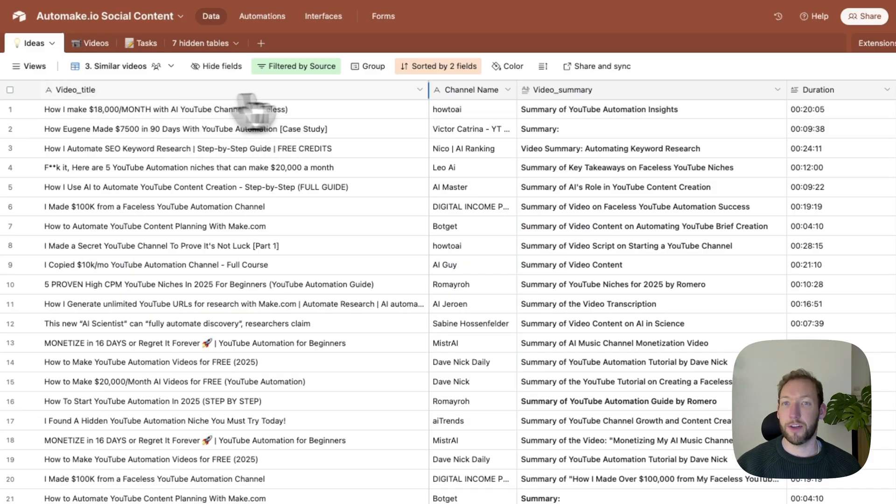
scroll(right, 3)
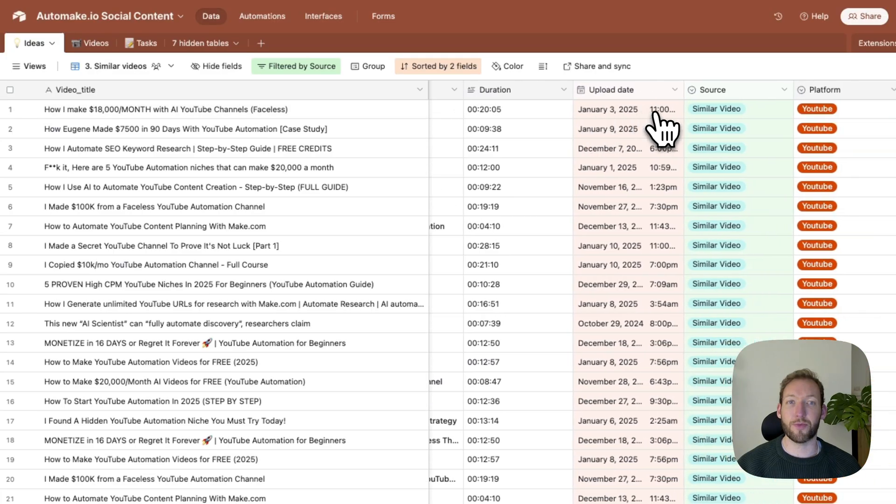
scroll(right, 3)
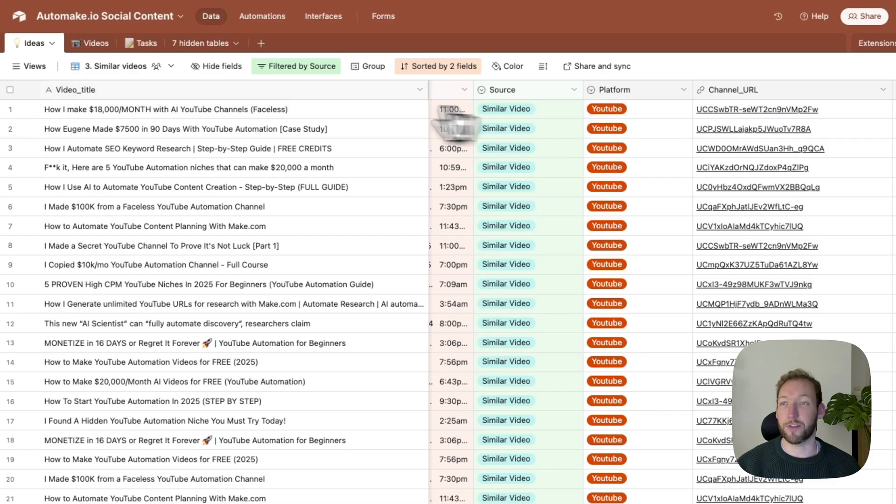
mouse_move(91, 43)
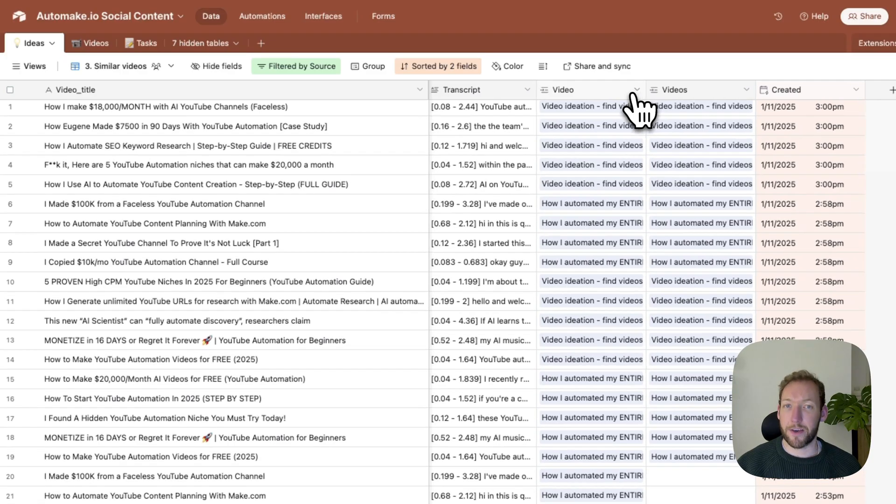
click(628, 90)
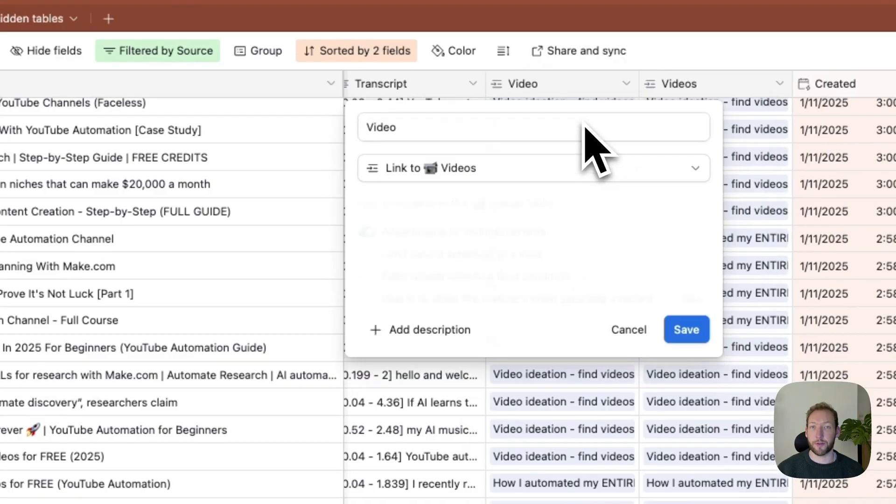
click(531, 167)
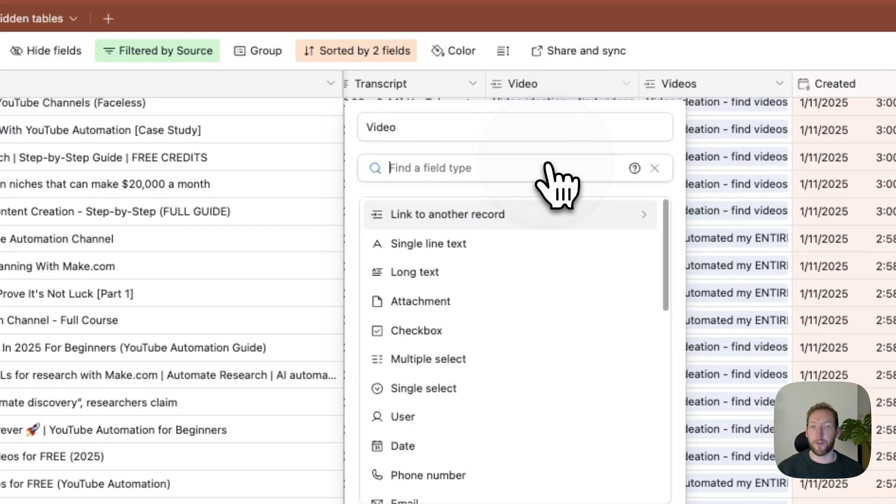
click(448, 214)
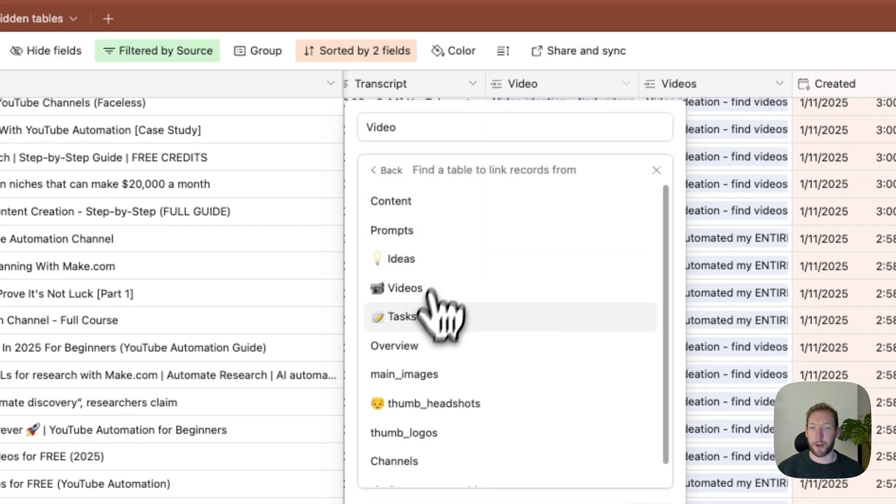
click(405, 288)
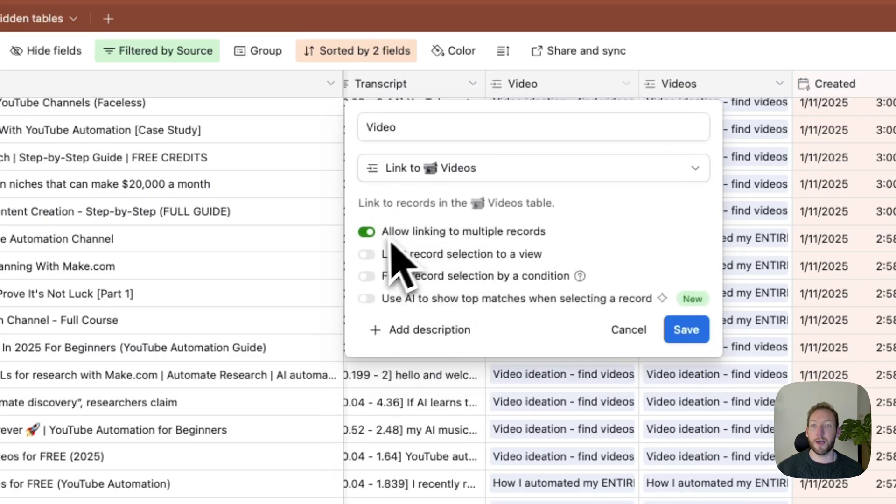
mouse_move(383, 269)
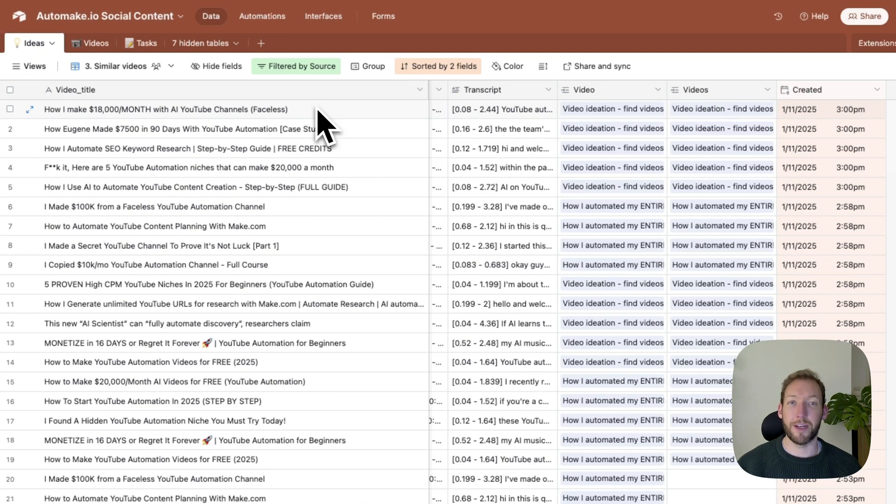
mouse_move(500, 140)
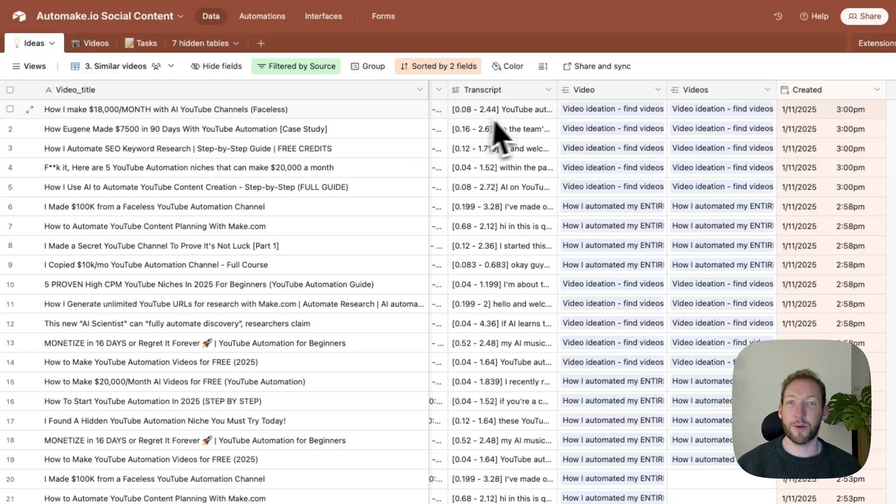
Reveal the Similar and Similar_Summaries fields of the AI clone idea in the Demo view
scroll(right, 3)
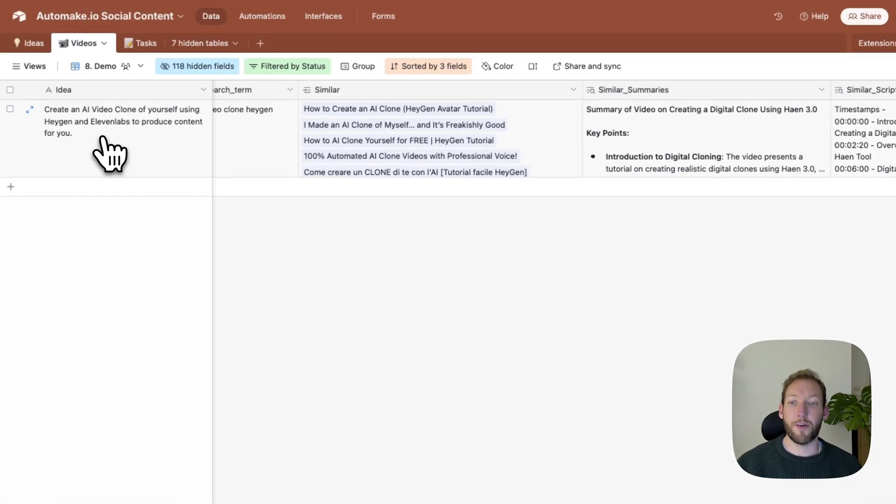
mouse_move(766, 151)
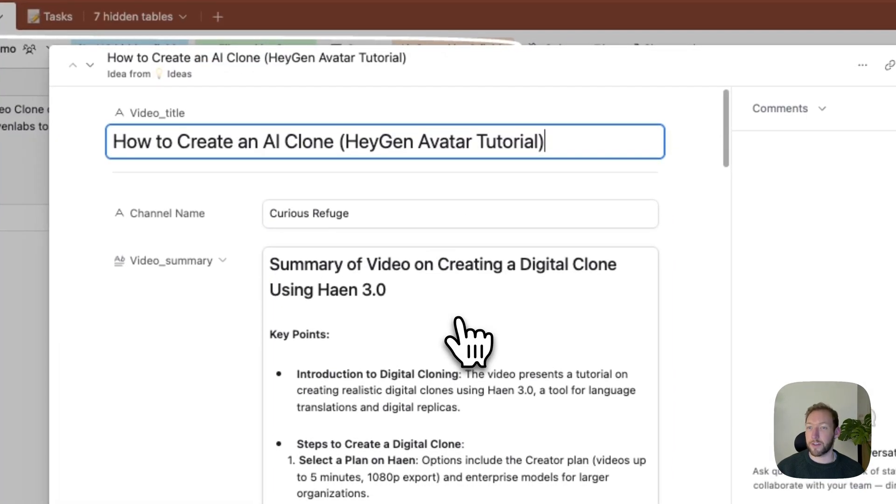
Read through the Video_summary of the linked HeyGen Avatar Tutorial idea record
scroll(down, 3)
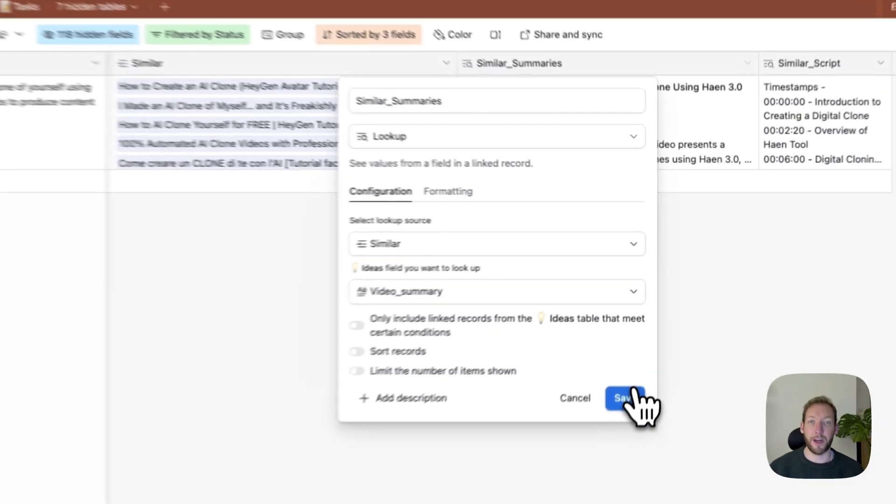
Save Similar_Summaries as a Lookup of Video_summary from the linked Similar ideas
click(625, 398)
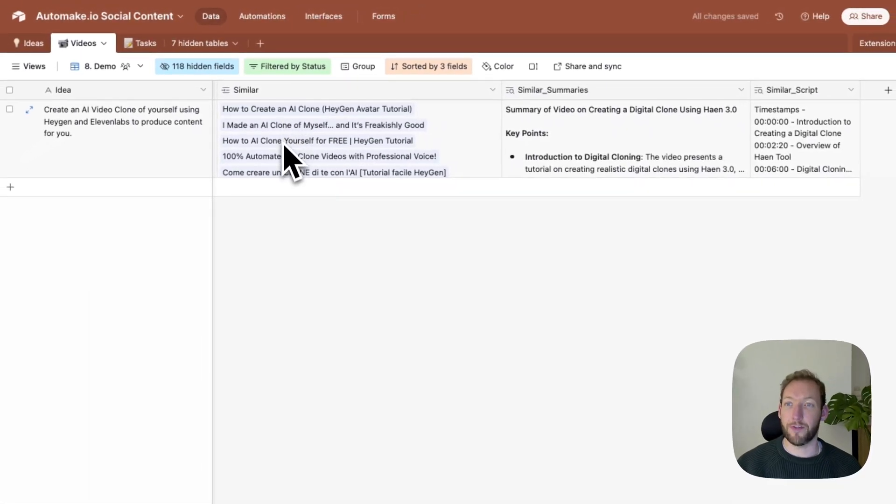
mouse_move(412, 177)
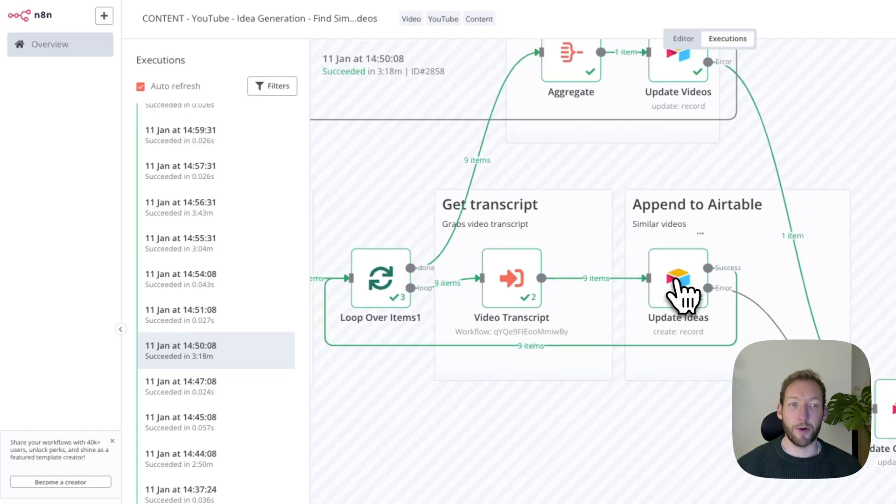
Review the Update Ideas field mappings and preview input from Return Videos, which shows no data
double_click(678, 280)
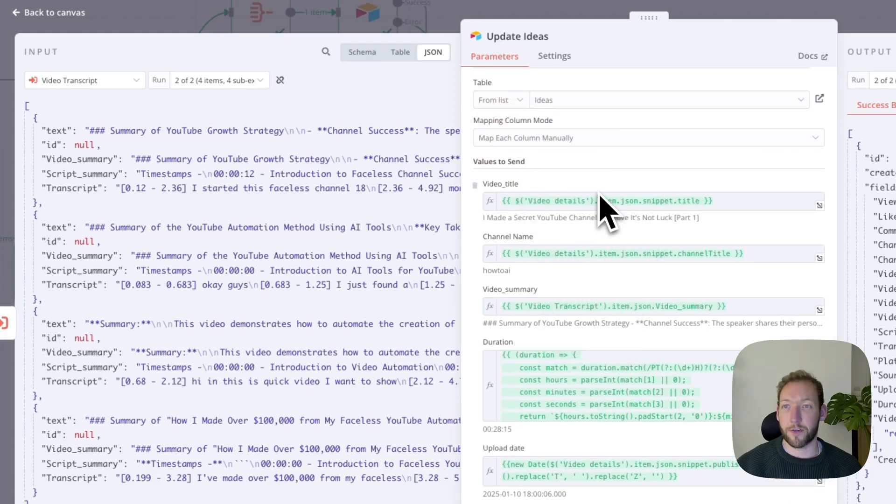
scroll(down, 3)
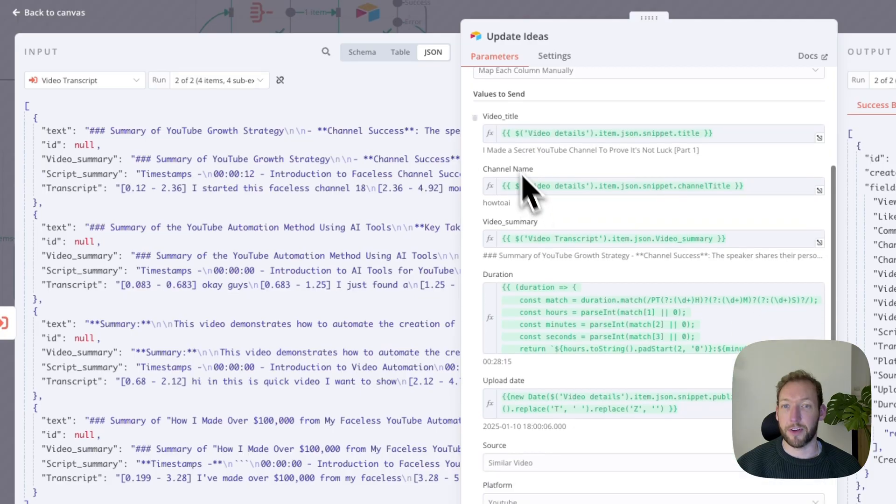
scroll(down, 3)
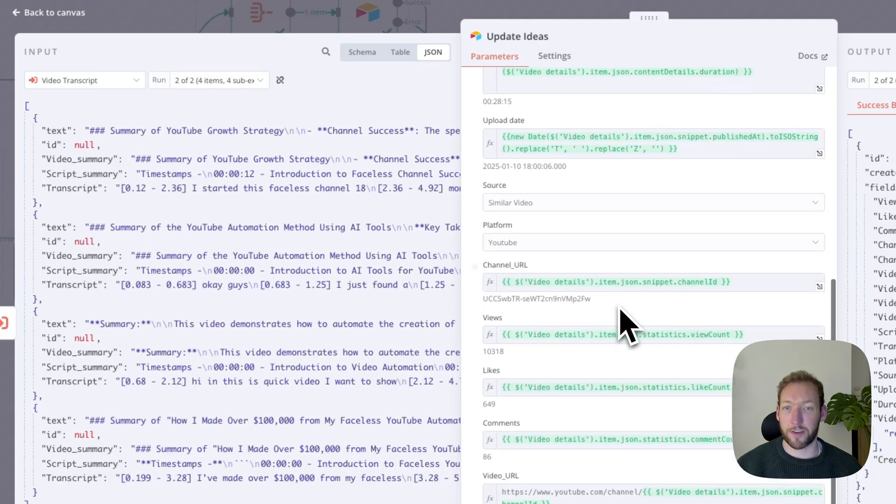
scroll(down, 3)
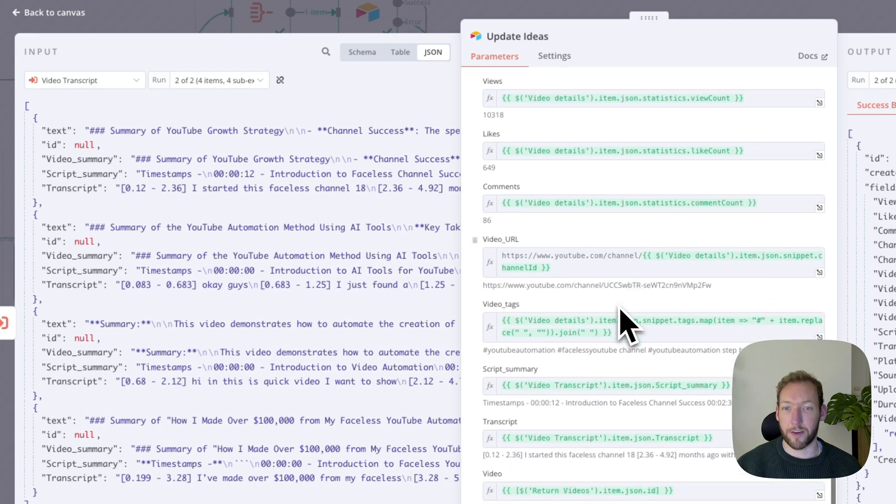
mouse_move(509, 488)
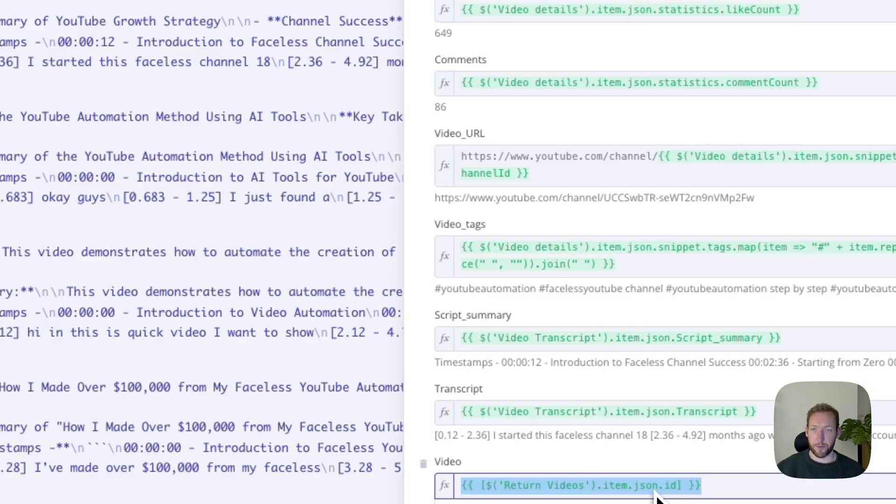
click(114, 86)
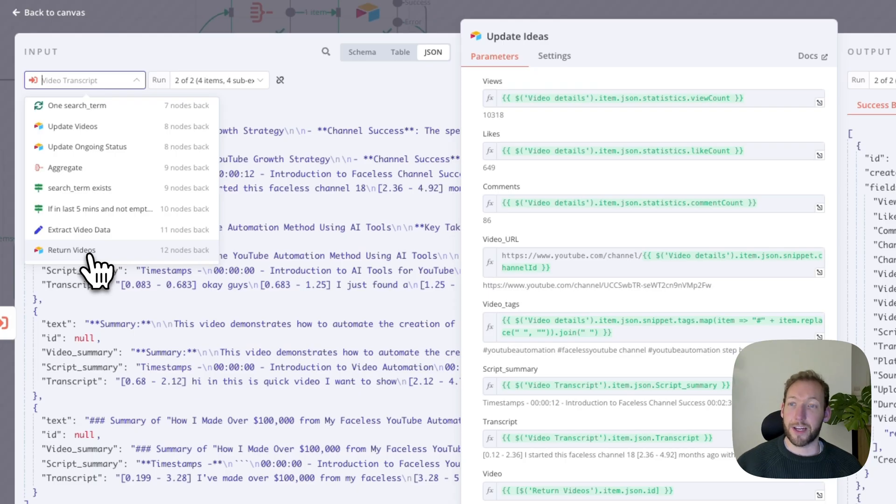
mouse_move(83, 264)
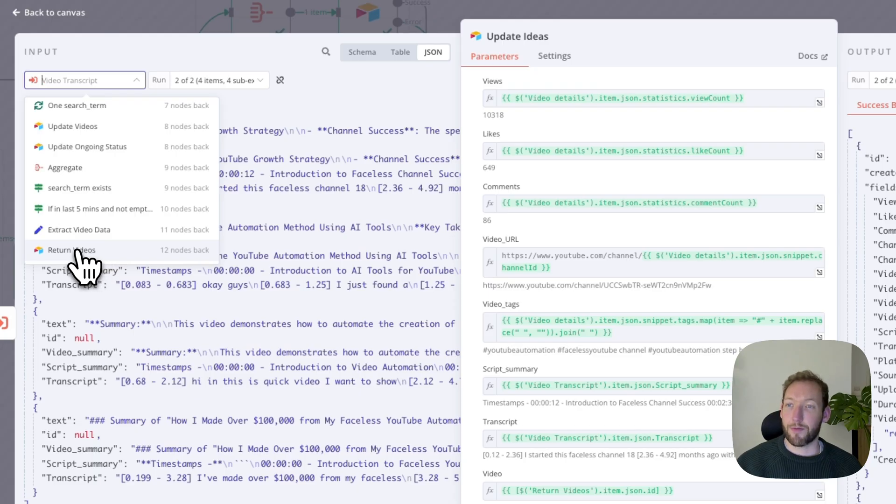
click(71, 250)
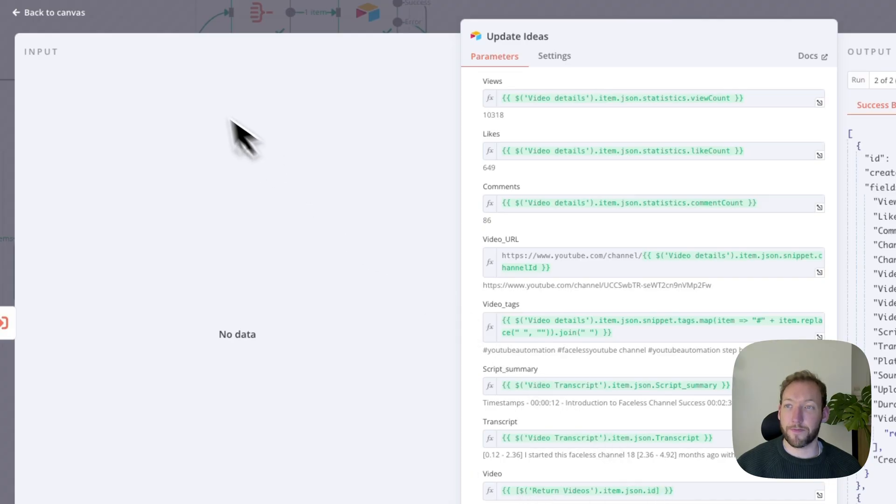
Leave Update Ideas for the canvas and pan to the Aggregate step collecting record ids
click(48, 12)
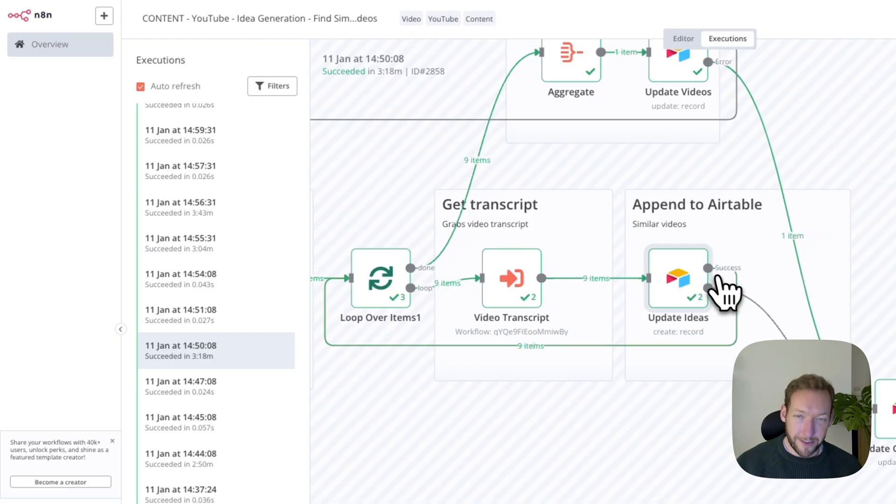
drag(727, 292, 426, 417)
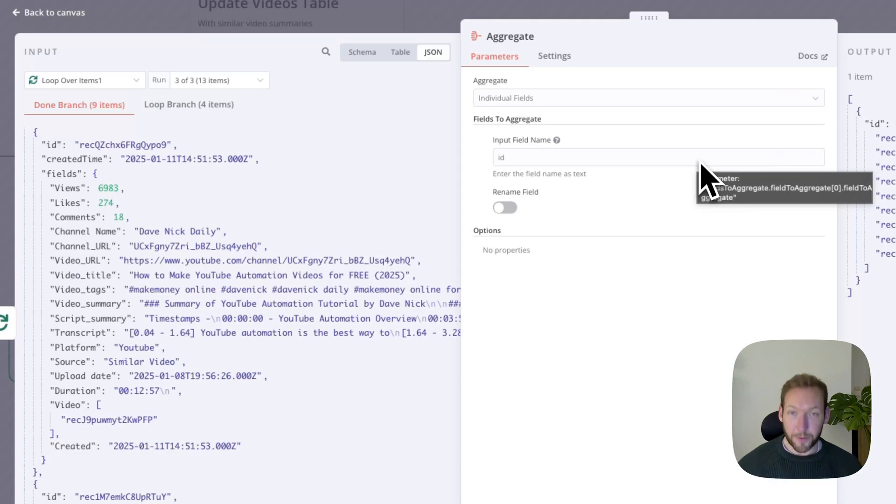
mouse_move(291, 229)
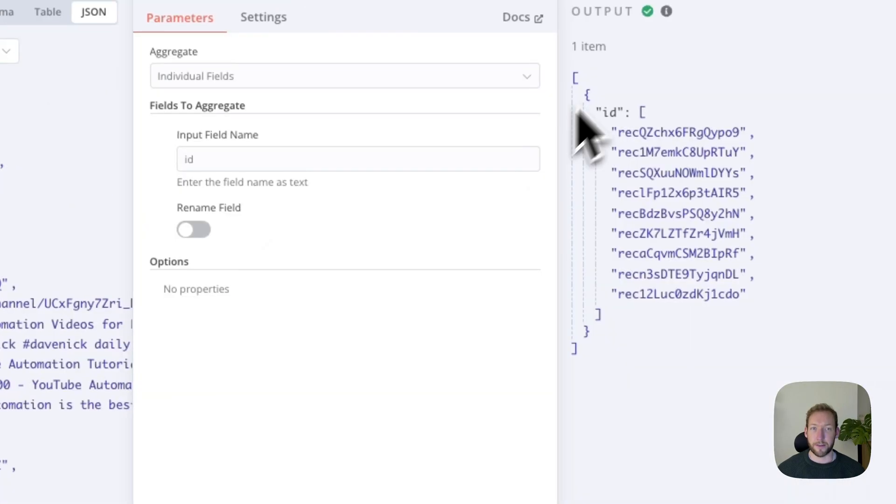
mouse_move(635, 166)
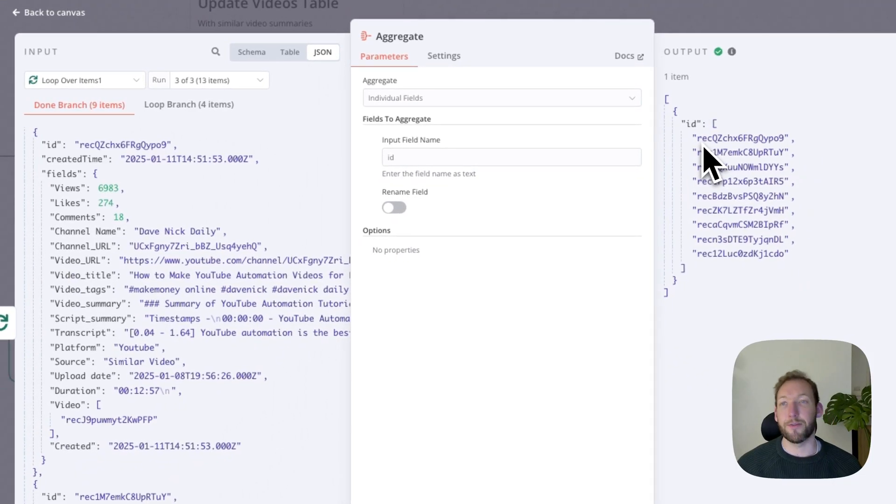
mouse_move(180, 52)
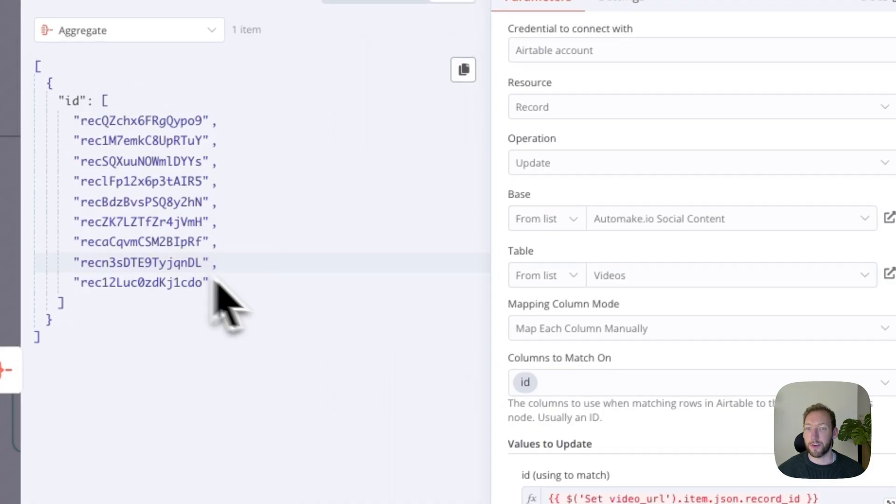
scroll(down, 3)
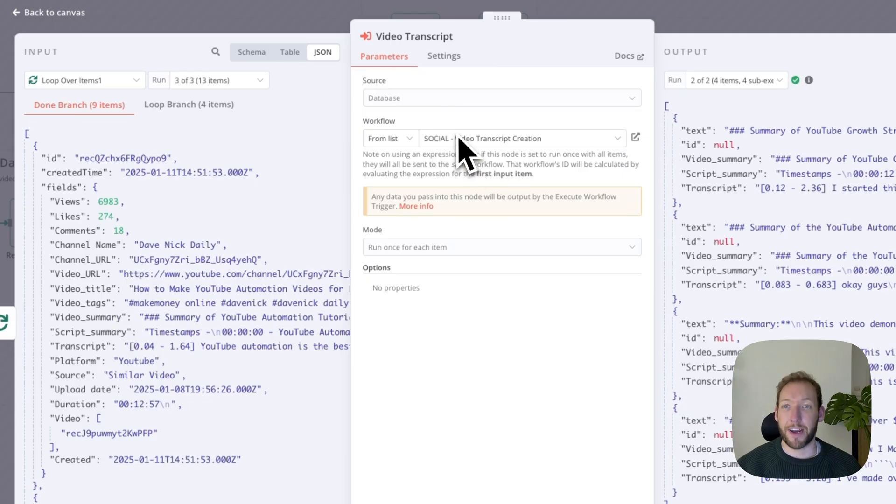
mouse_move(446, 162)
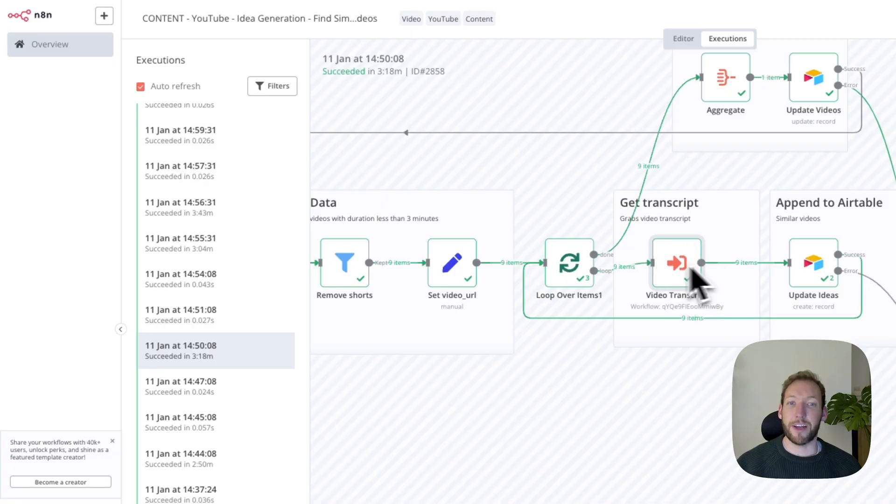
mouse_move(698, 280)
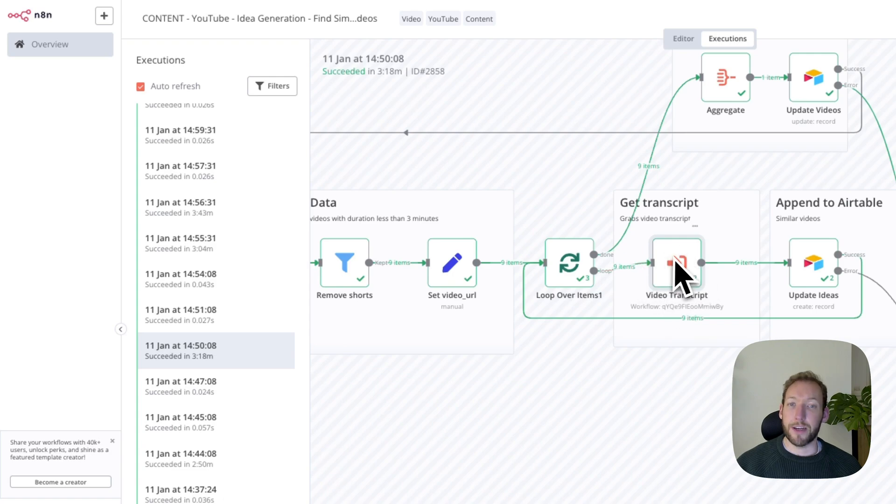
mouse_move(466, 280)
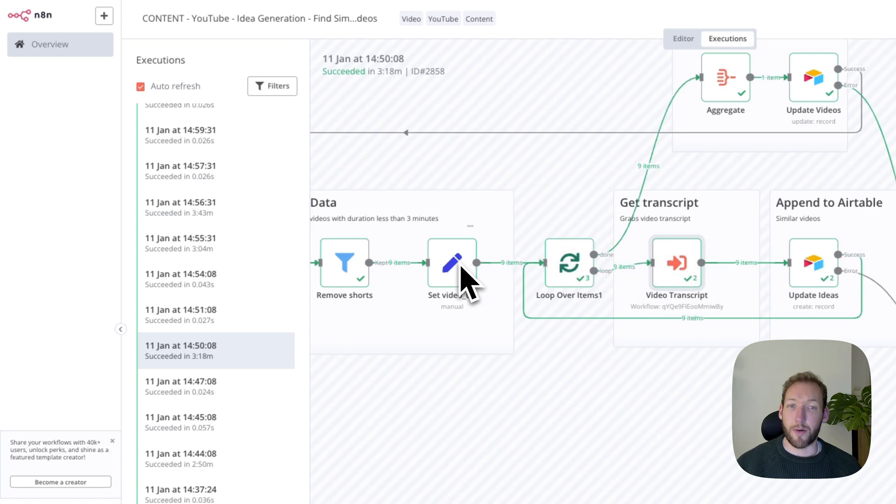
mouse_move(686, 280)
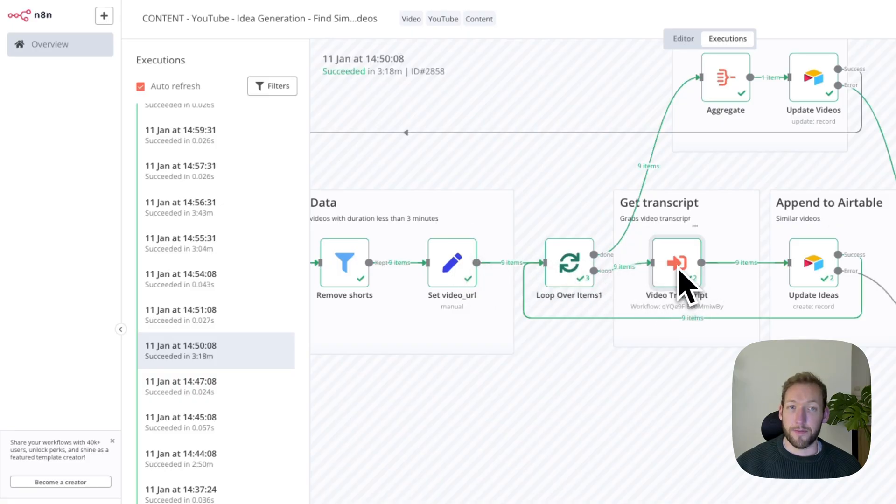
mouse_move(829, 280)
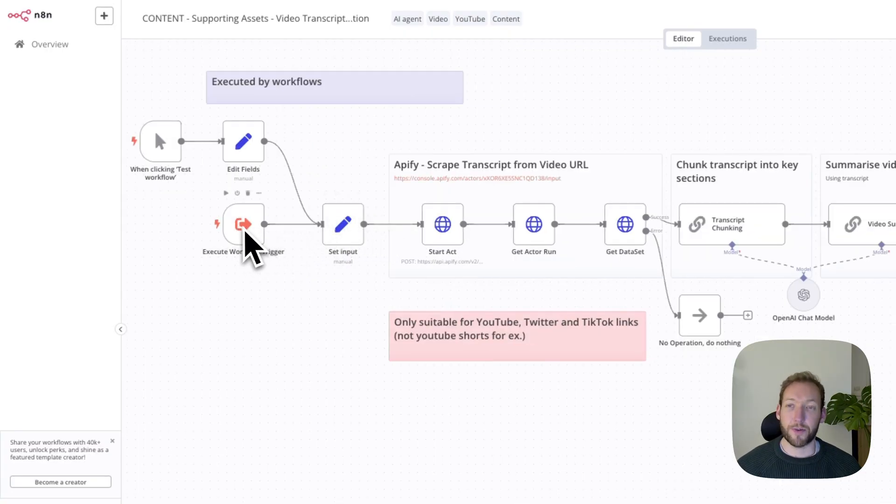
mouse_move(199, 23)
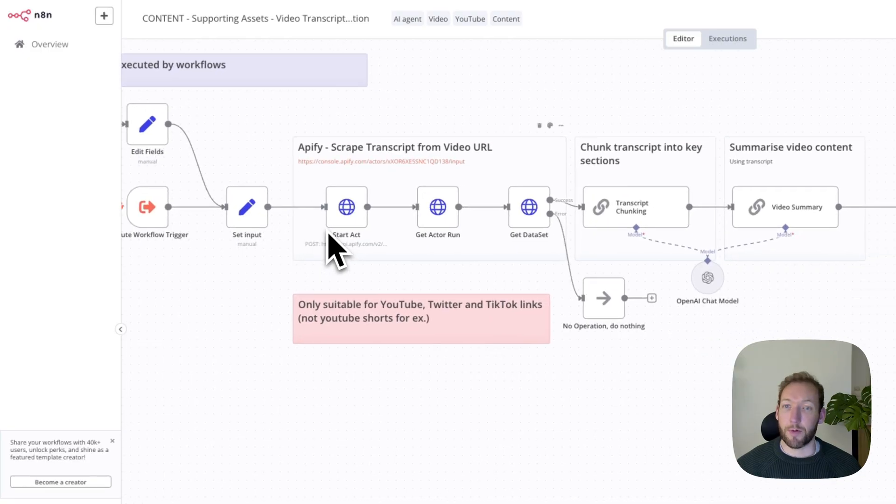
mouse_move(438, 203)
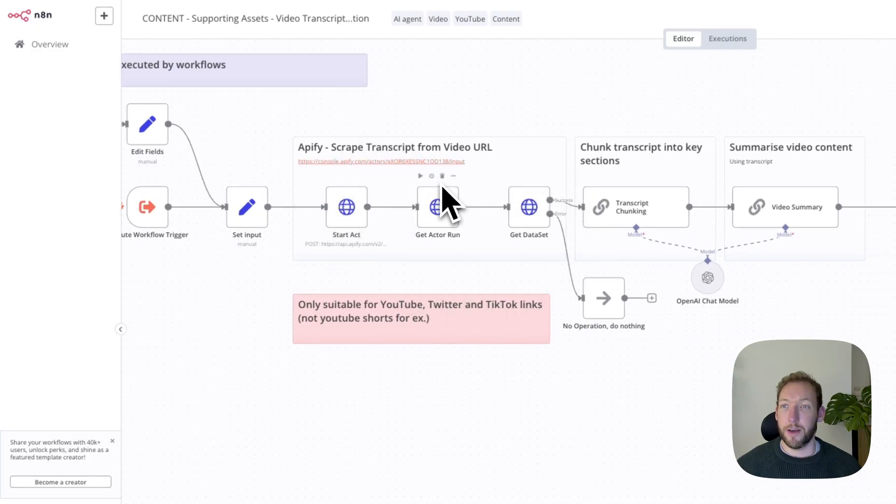
mouse_move(589, 251)
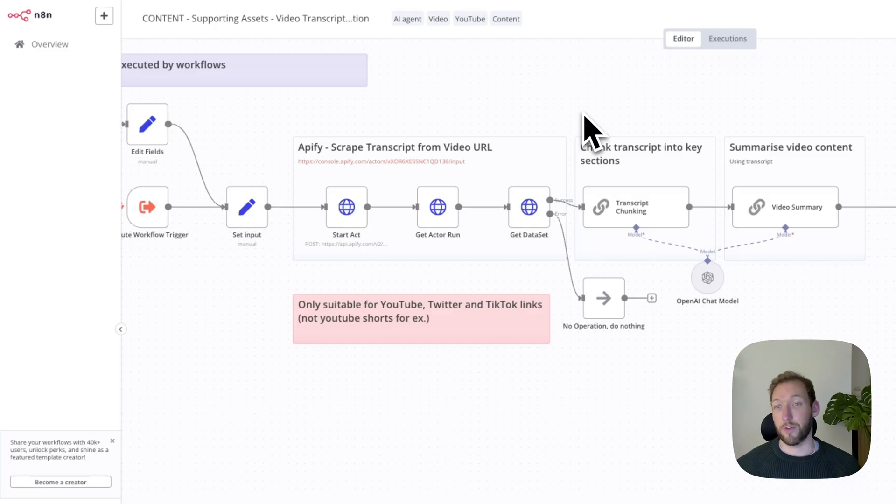
mouse_move(517, 317)
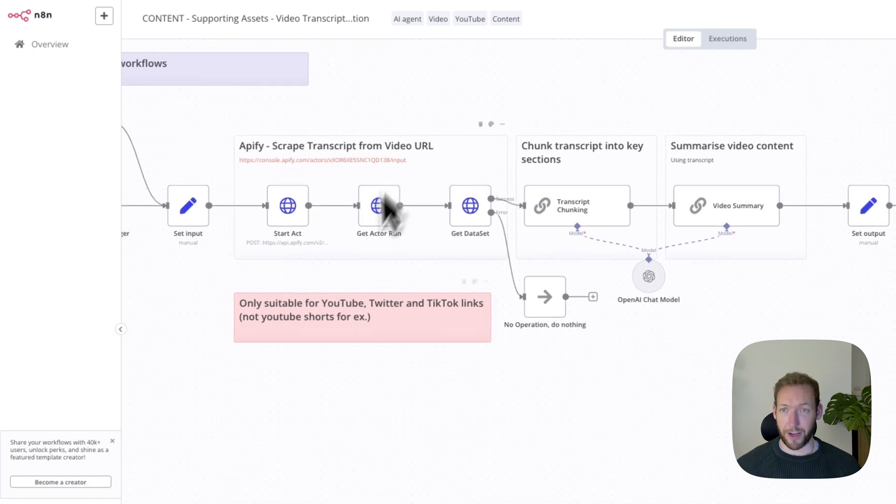
mouse_move(469, 203)
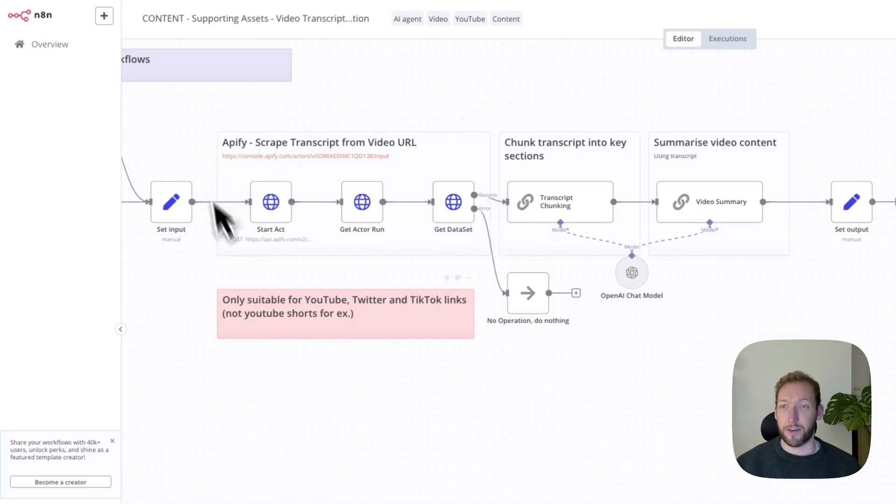
mouse_move(400, 302)
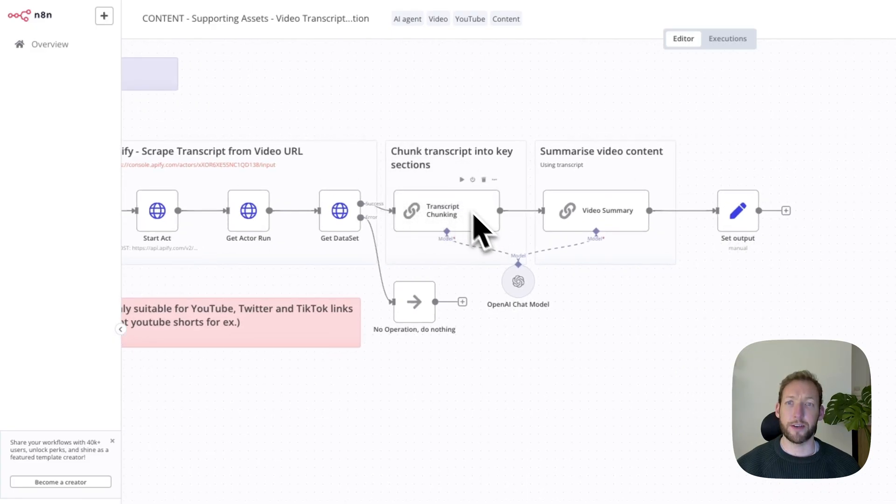
mouse_move(508, 132)
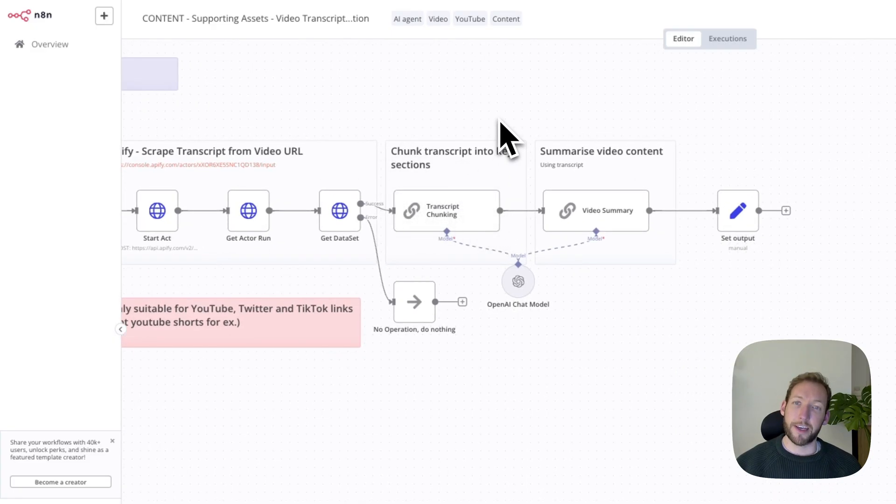
mouse_move(503, 223)
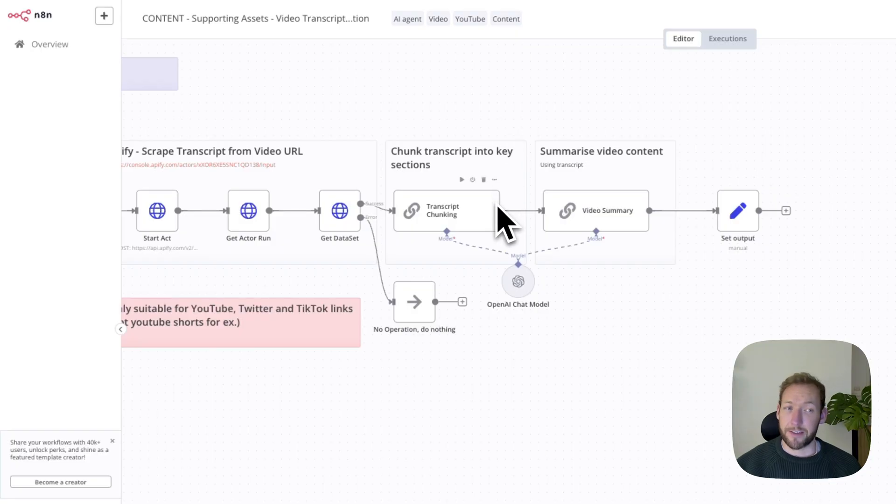
mouse_move(488, 237)
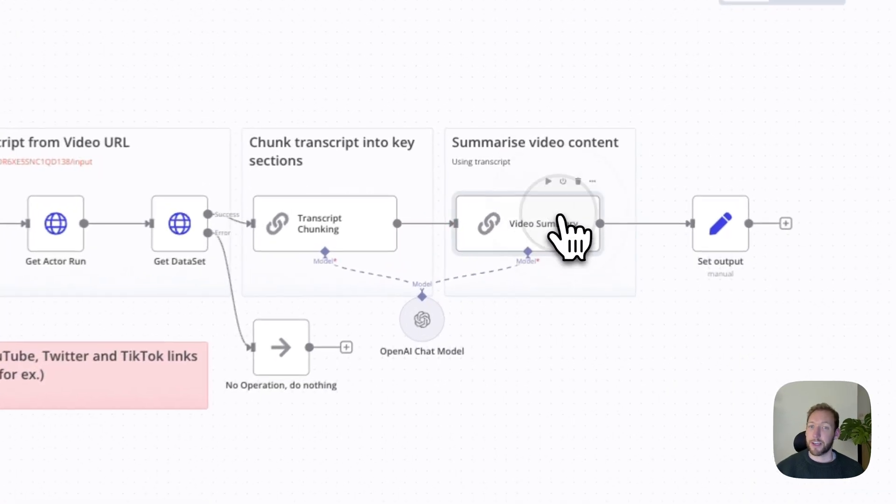
Expand the Video Summary step's full summarisation prompt in the expression editor
double_click(527, 223)
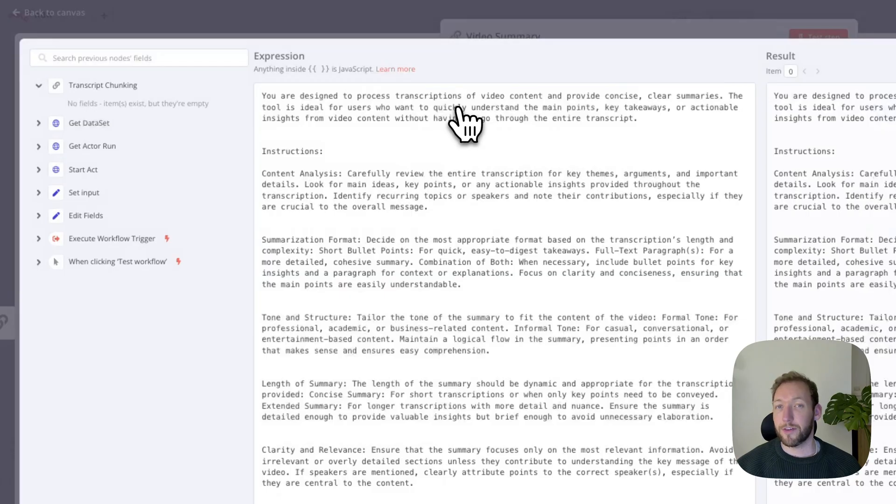
mouse_move(456, 284)
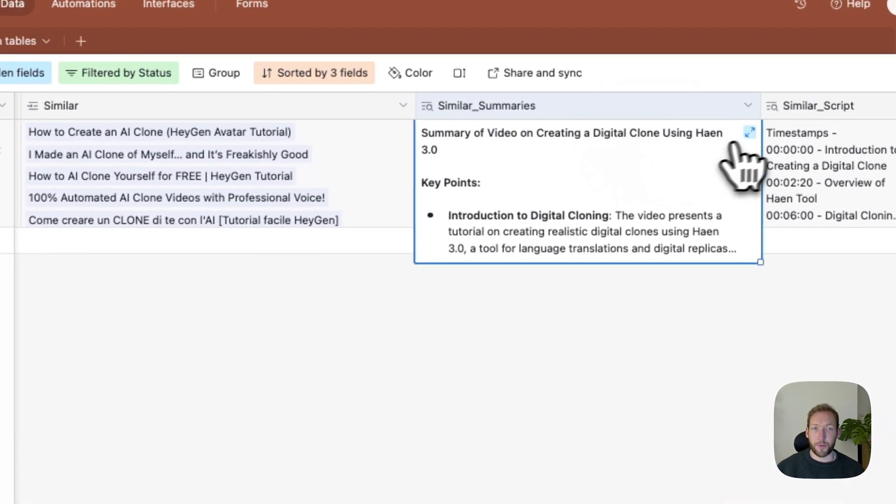
click(750, 132)
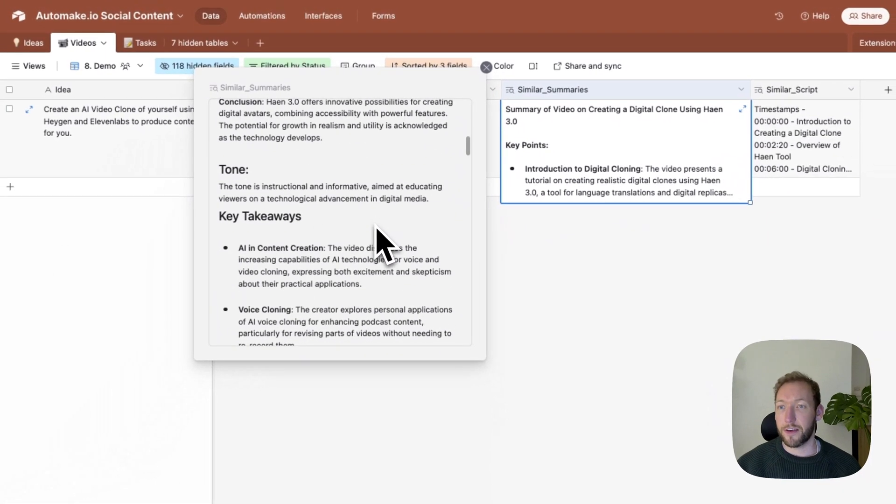
scroll(down, 3)
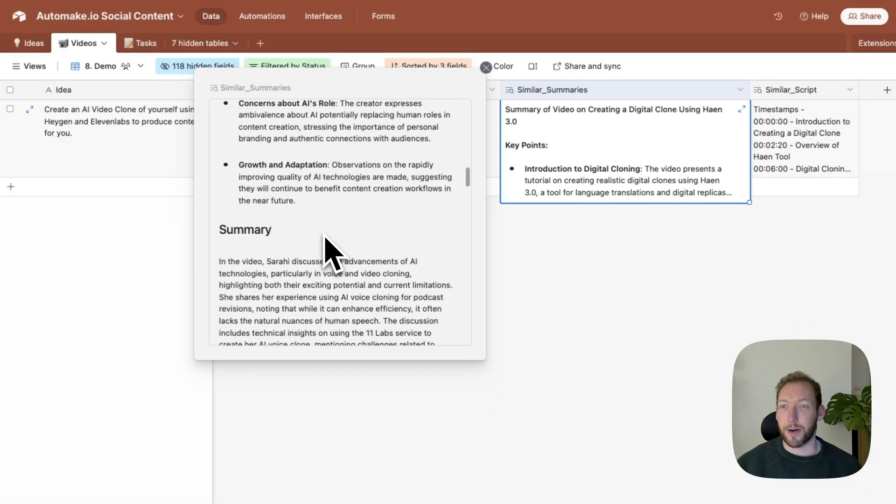
scroll(down, 3)
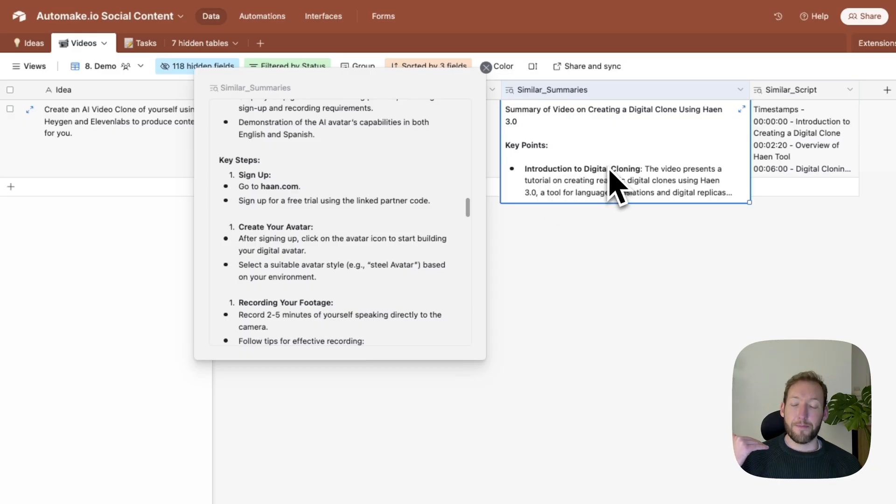
mouse_move(343, 231)
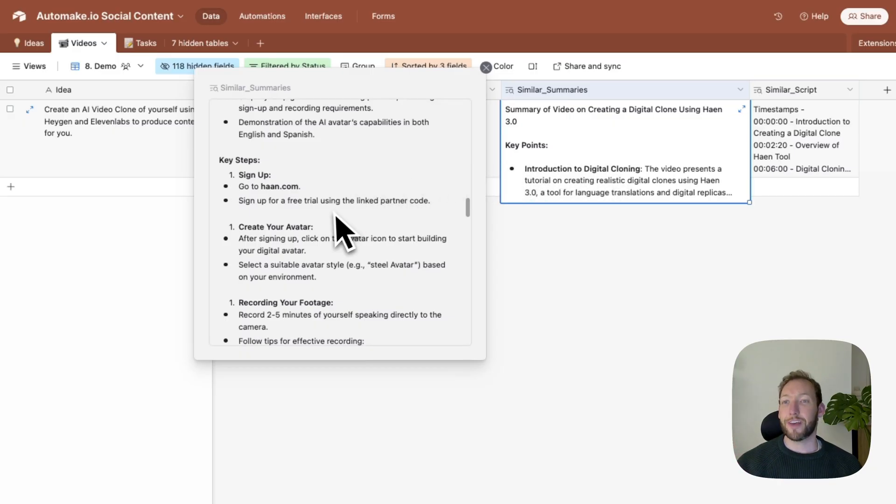
scroll(down, 3)
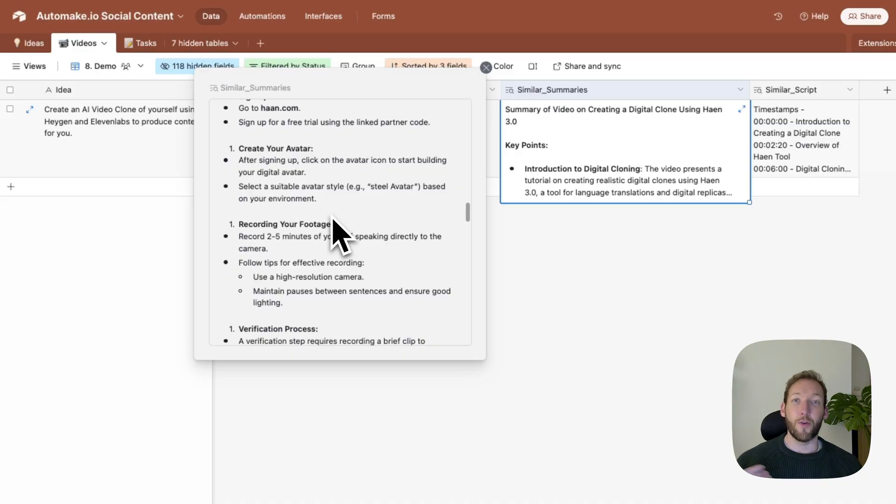
mouse_move(612, 143)
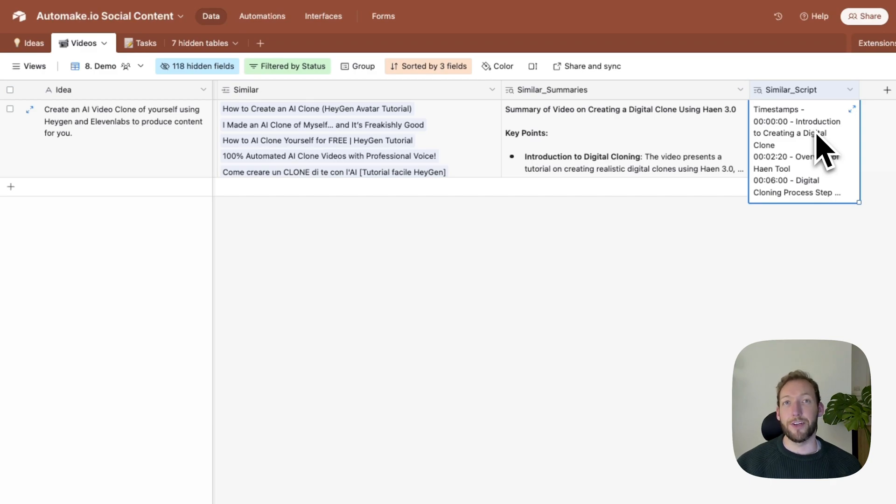
mouse_move(678, 237)
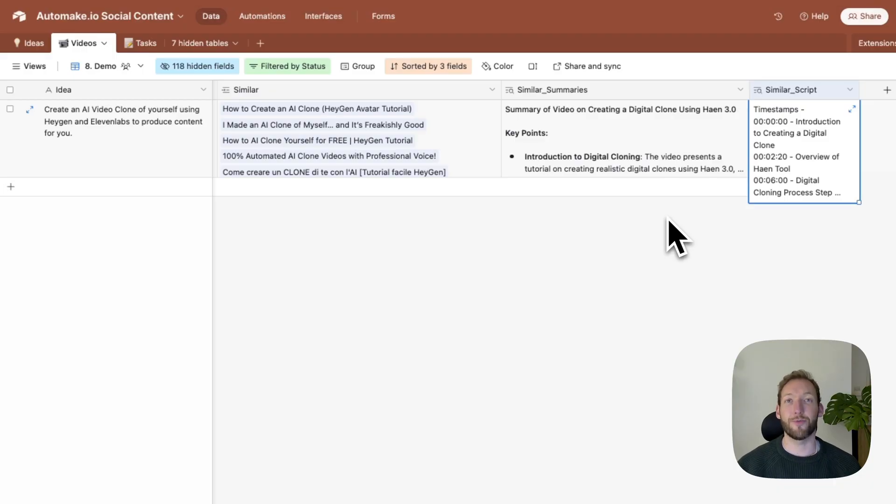
mouse_move(446, 371)
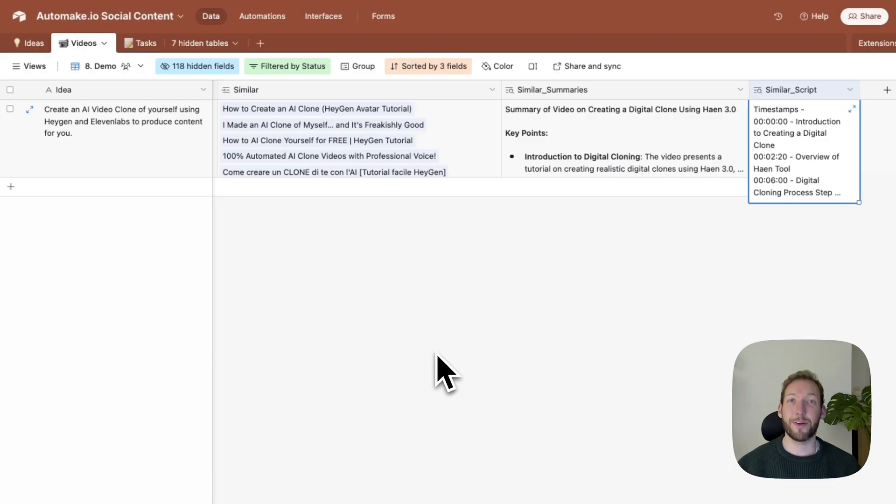